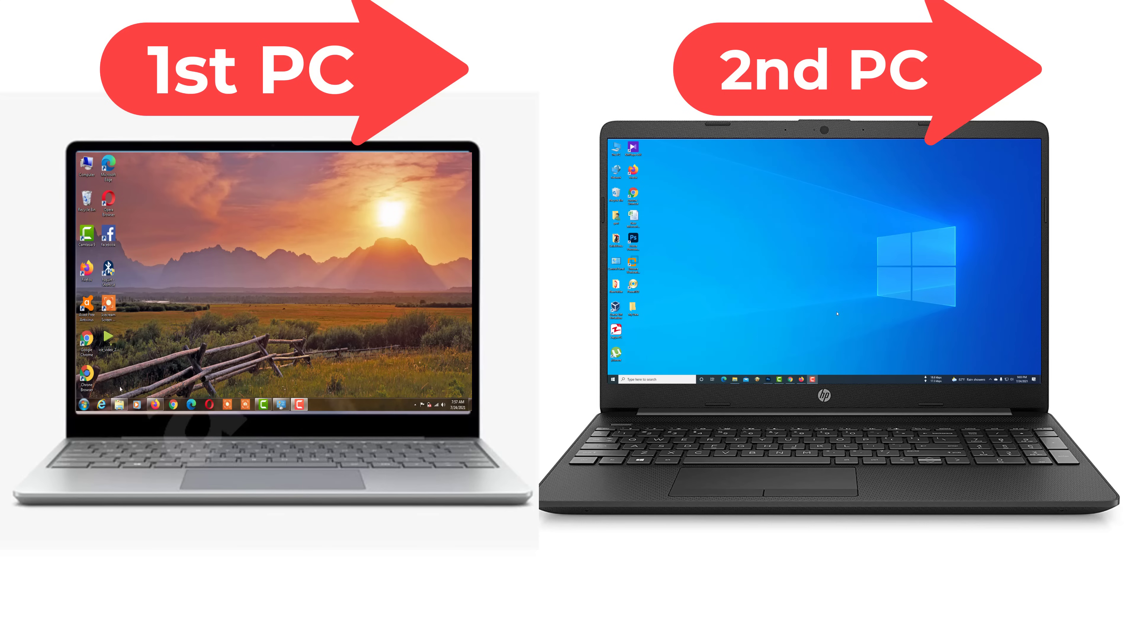
- Reach the Windows 7 Control Panel from the Start menu on the first PC
click(84, 404)
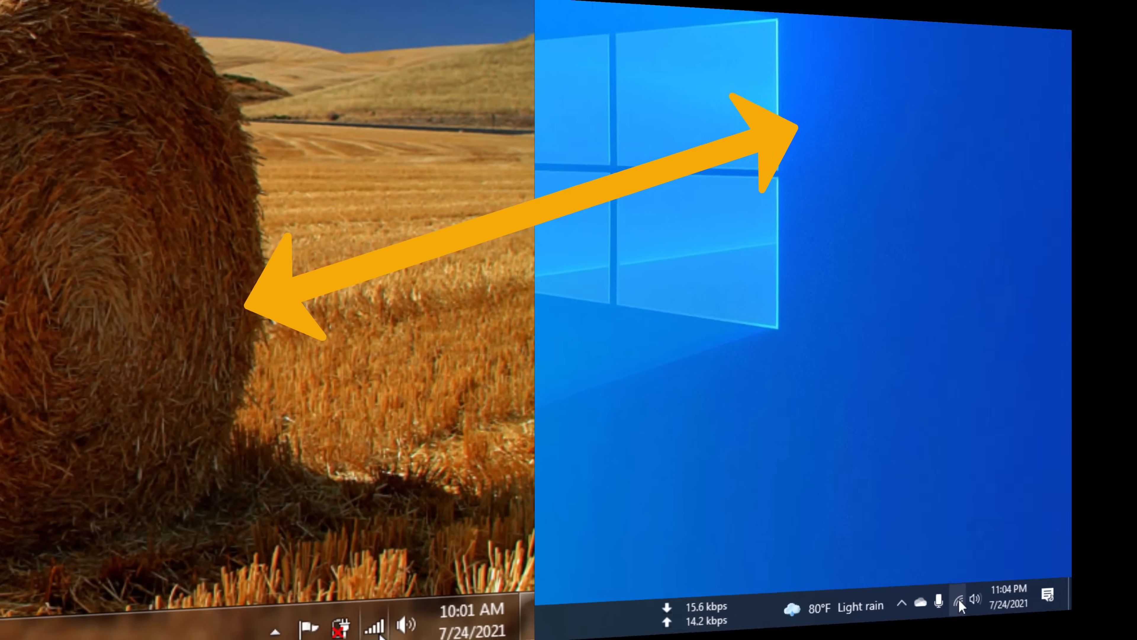
click(957, 600)
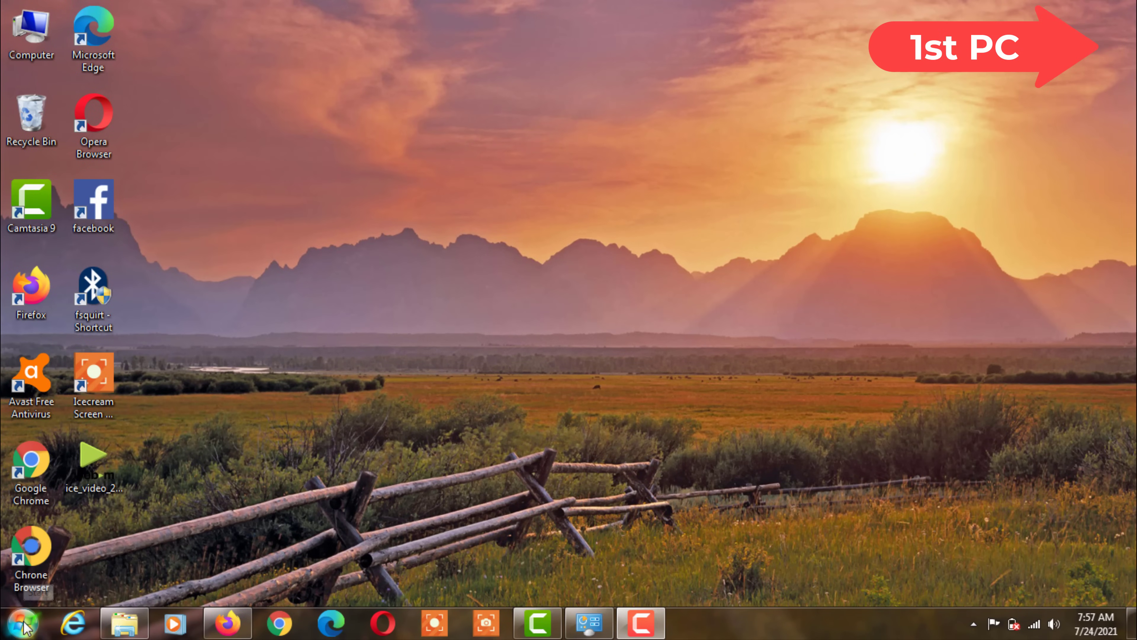
click(21, 625)
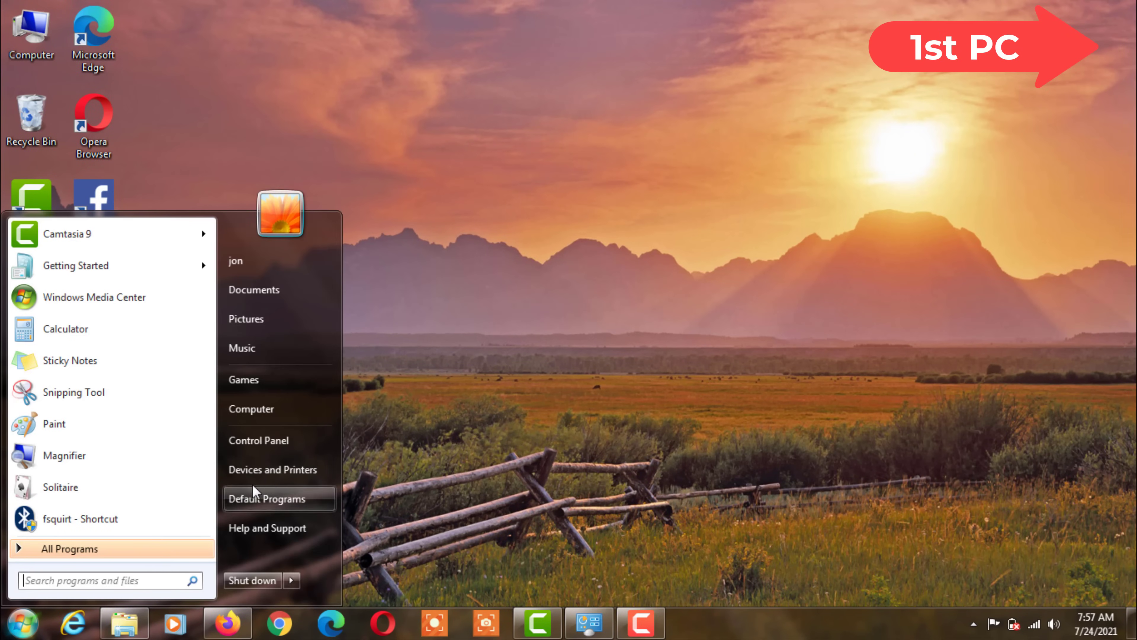
click(259, 440)
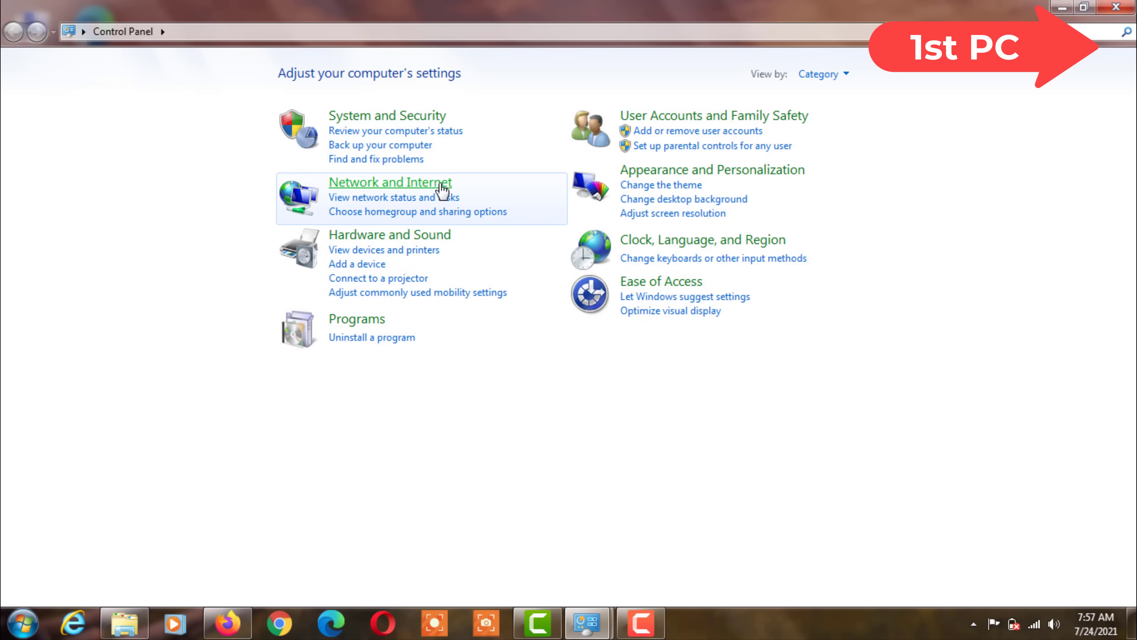
- Go into Network and Internet and the Network and Sharing Center showing the public network
click(391, 189)
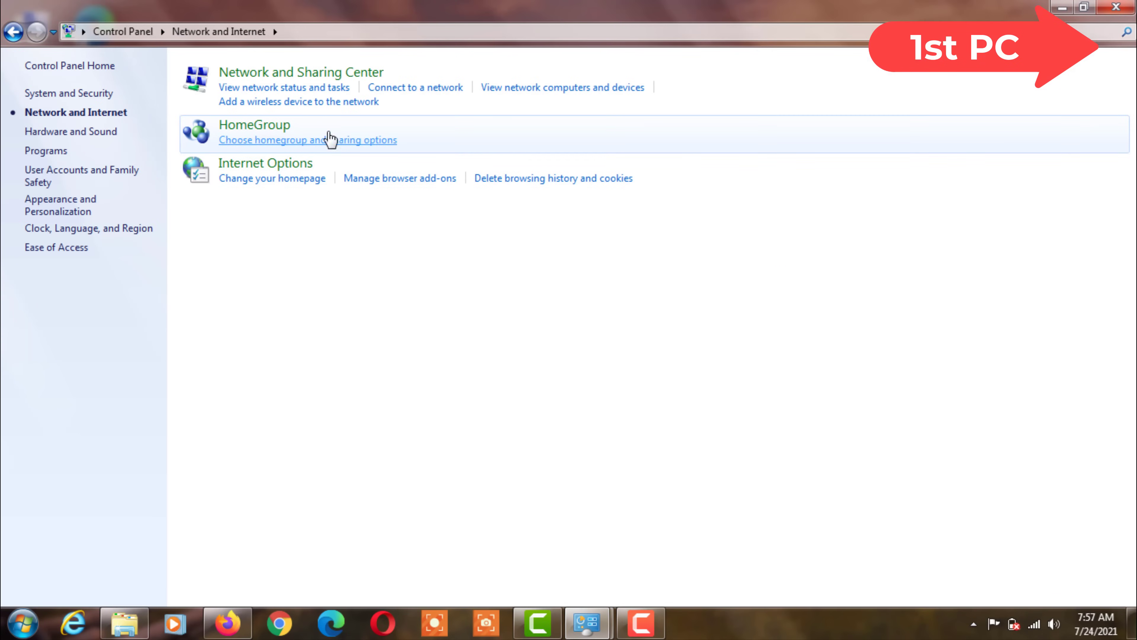
mouse_move(277, 83)
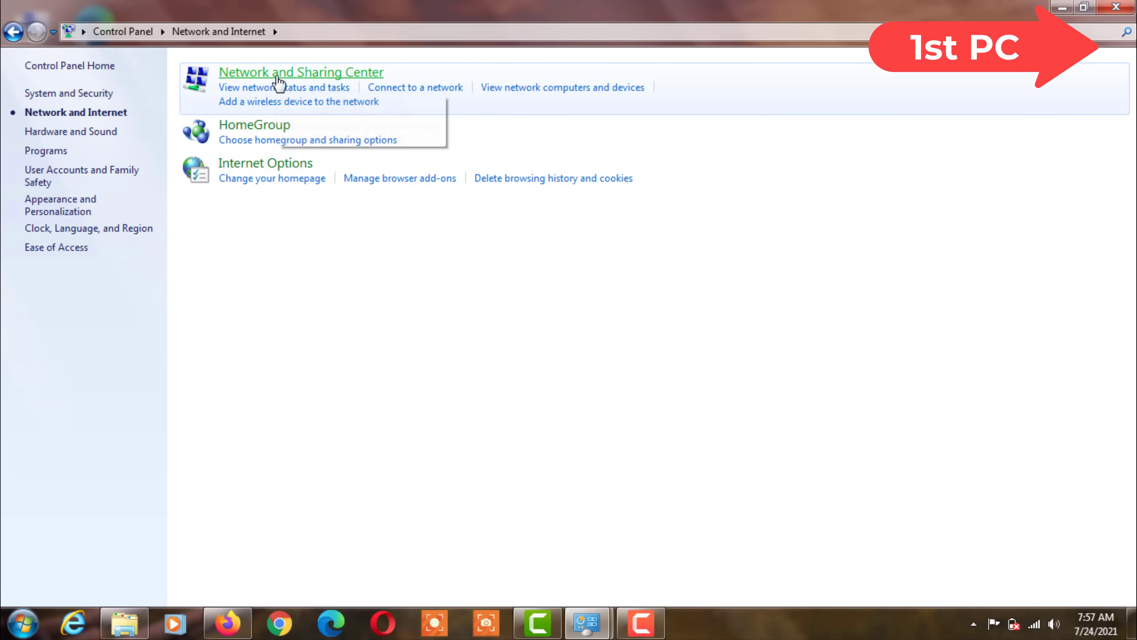
click(279, 72)
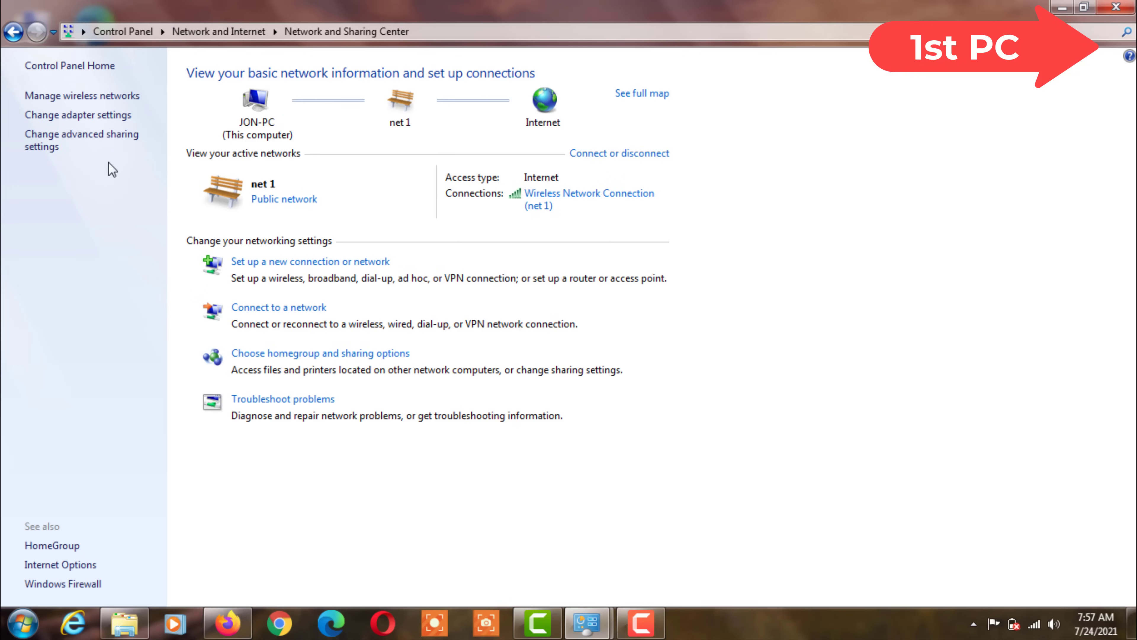
mouse_move(64, 151)
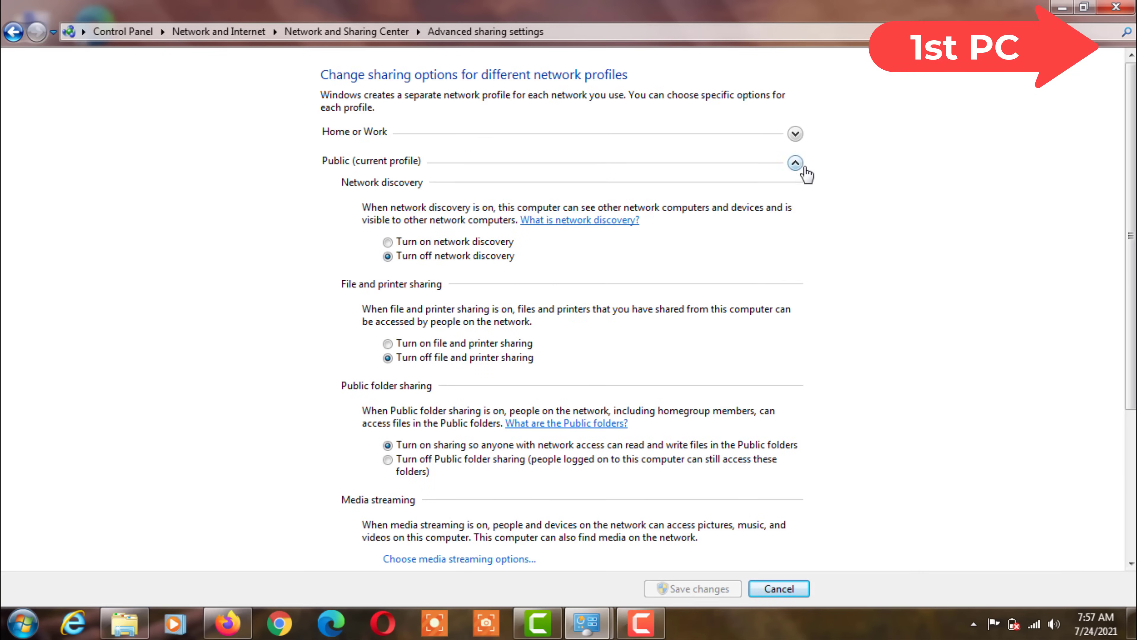
- In Advanced sharing settings, turn on network discovery and file and printer sharing for Public
click(796, 164)
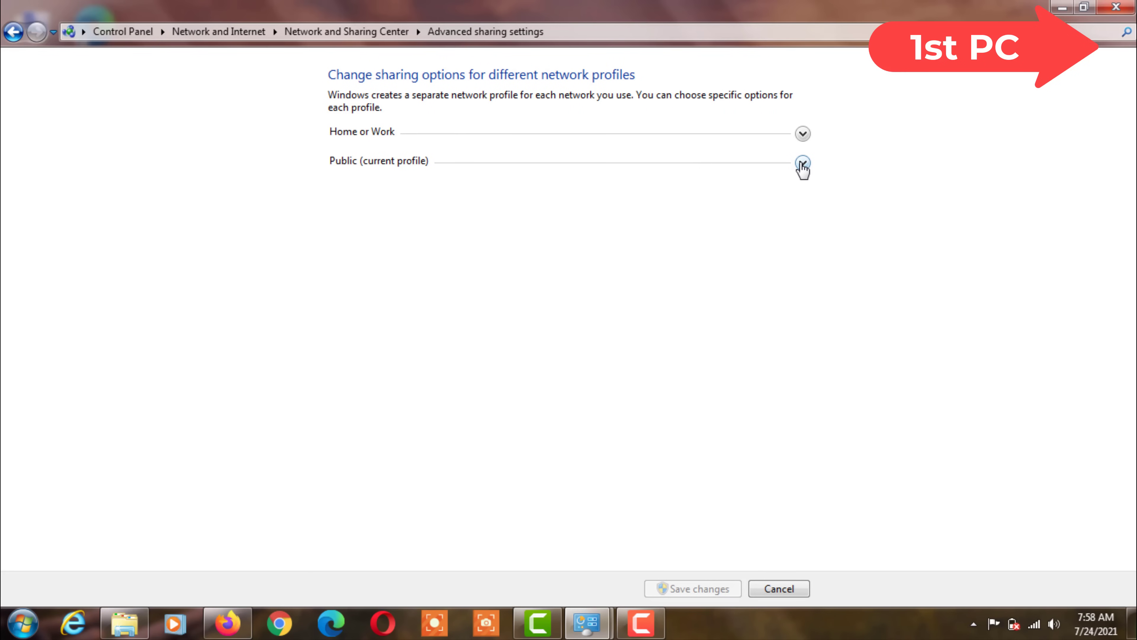
click(803, 164)
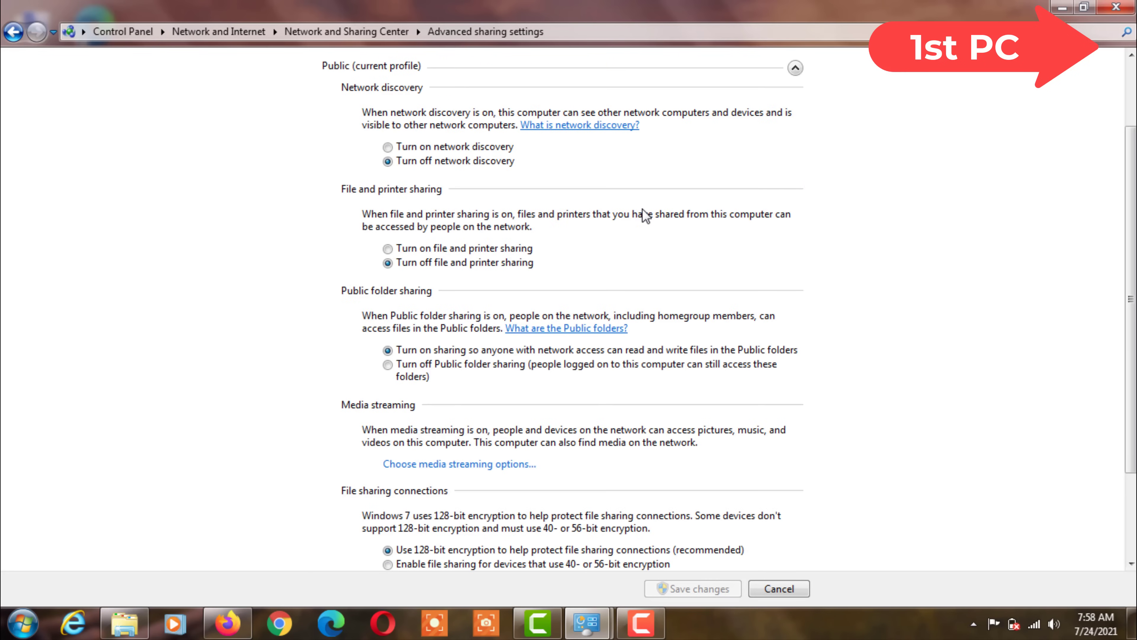
click(387, 154)
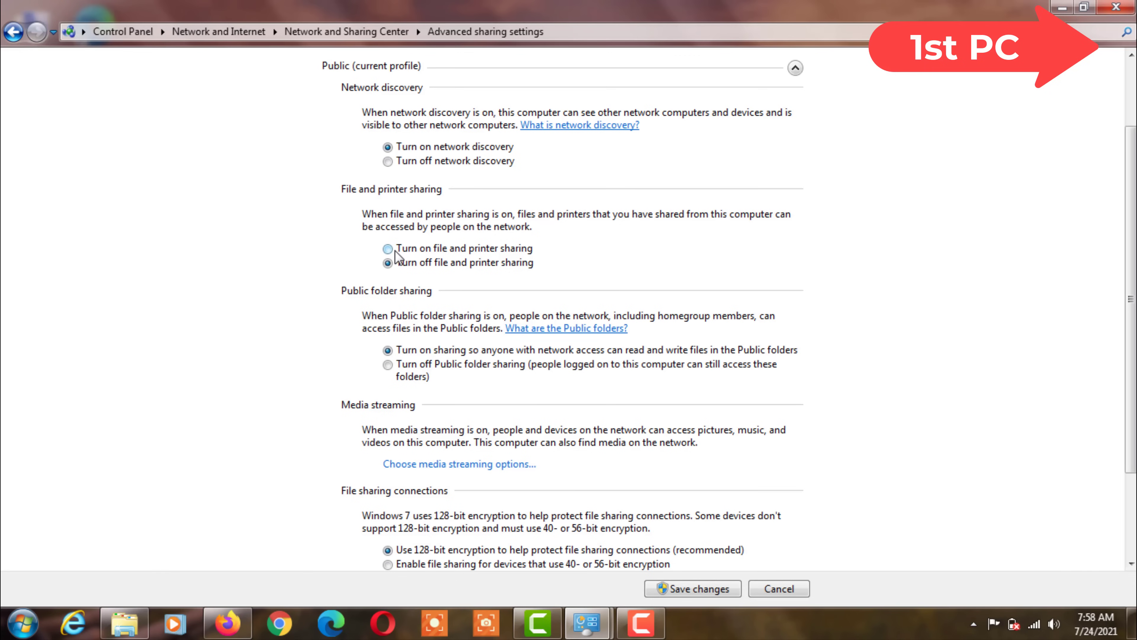
click(388, 256)
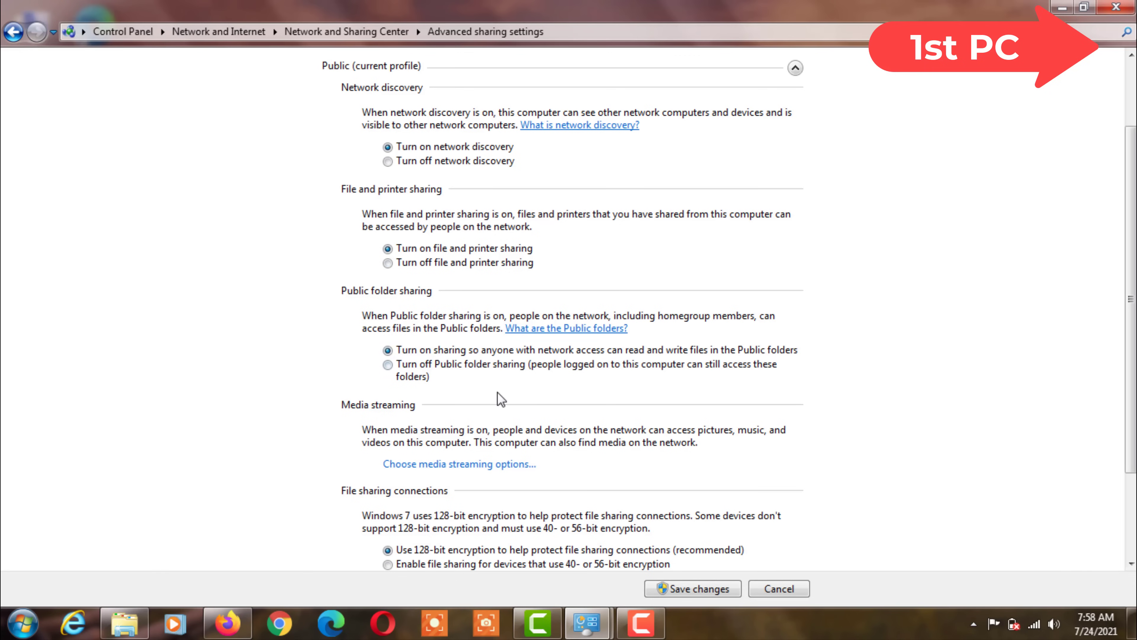
- Turn off password protected sharing and save the changes
scroll(down, 3)
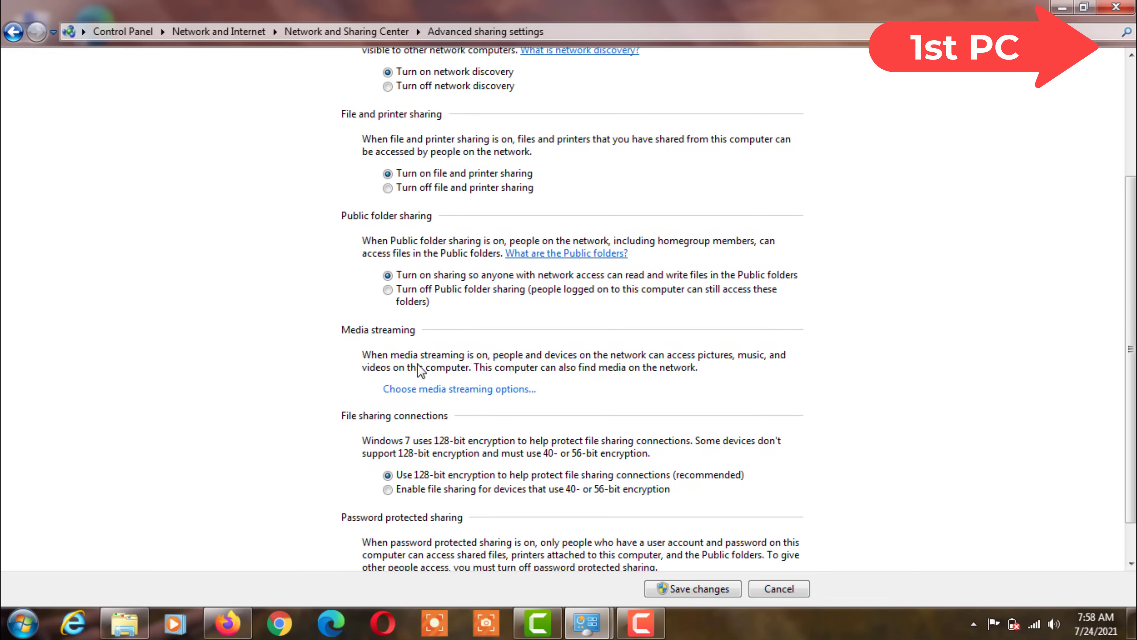
scroll(down, 3)
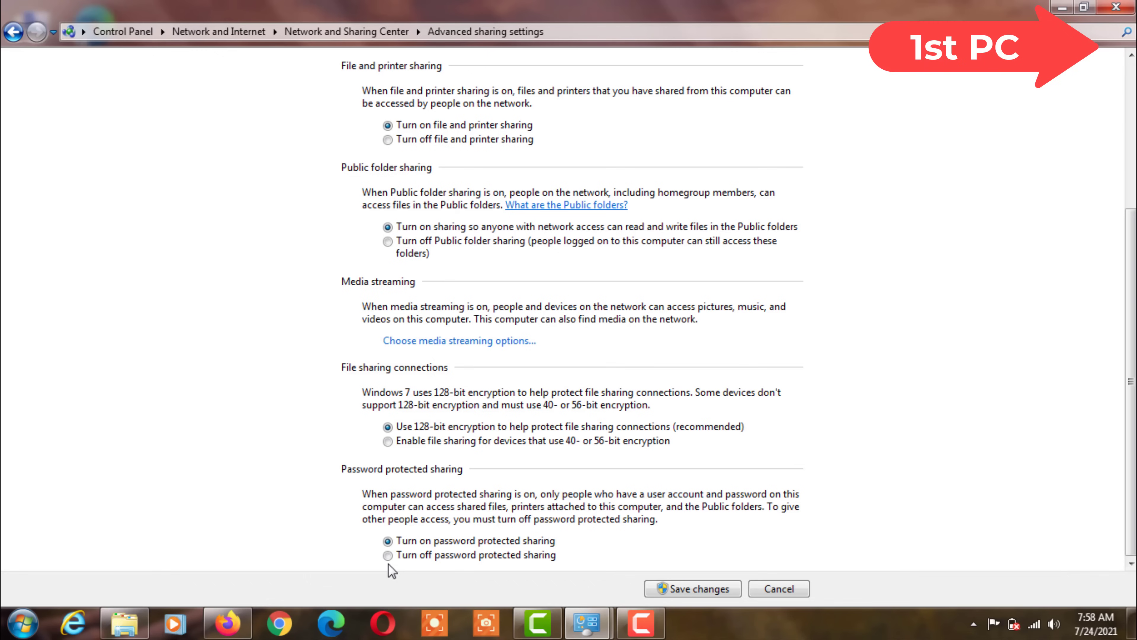
click(388, 555)
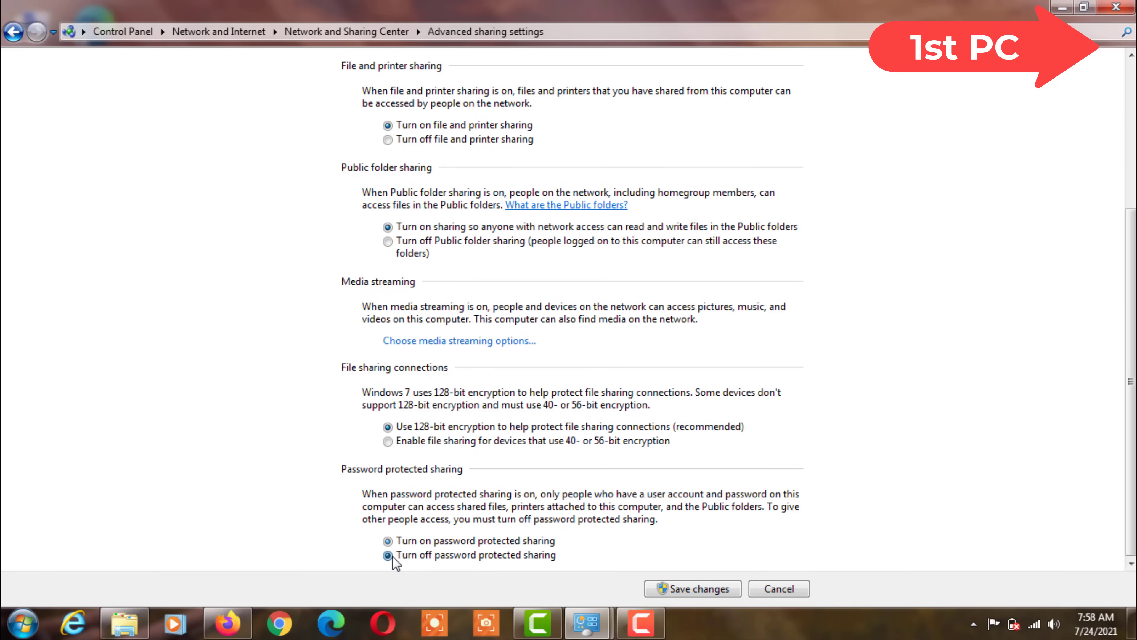
click(388, 556)
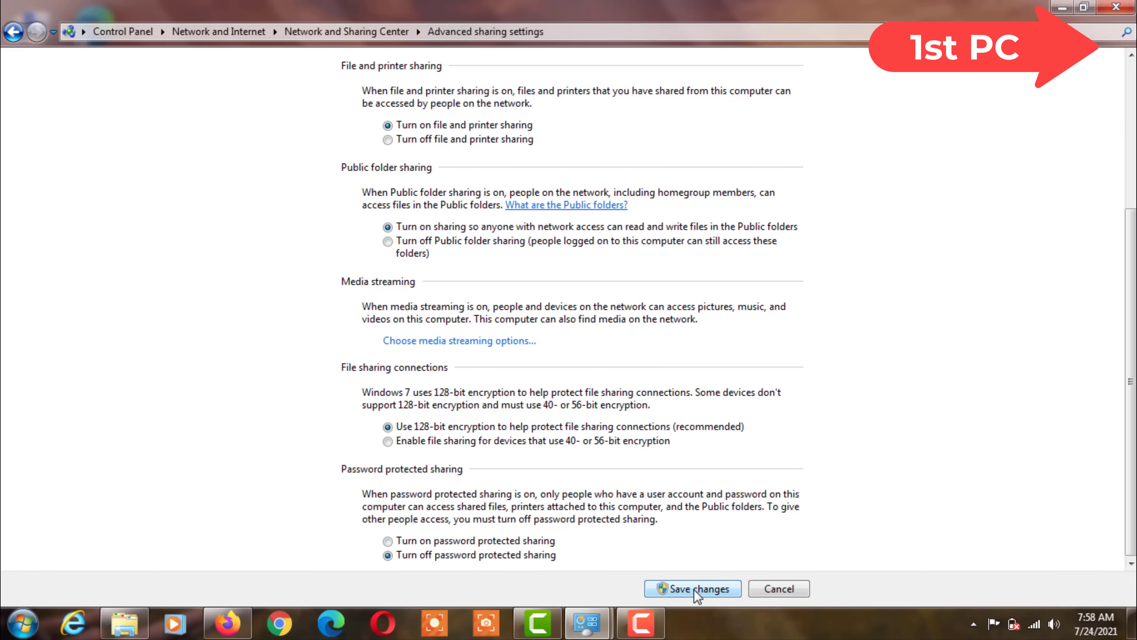
click(693, 597)
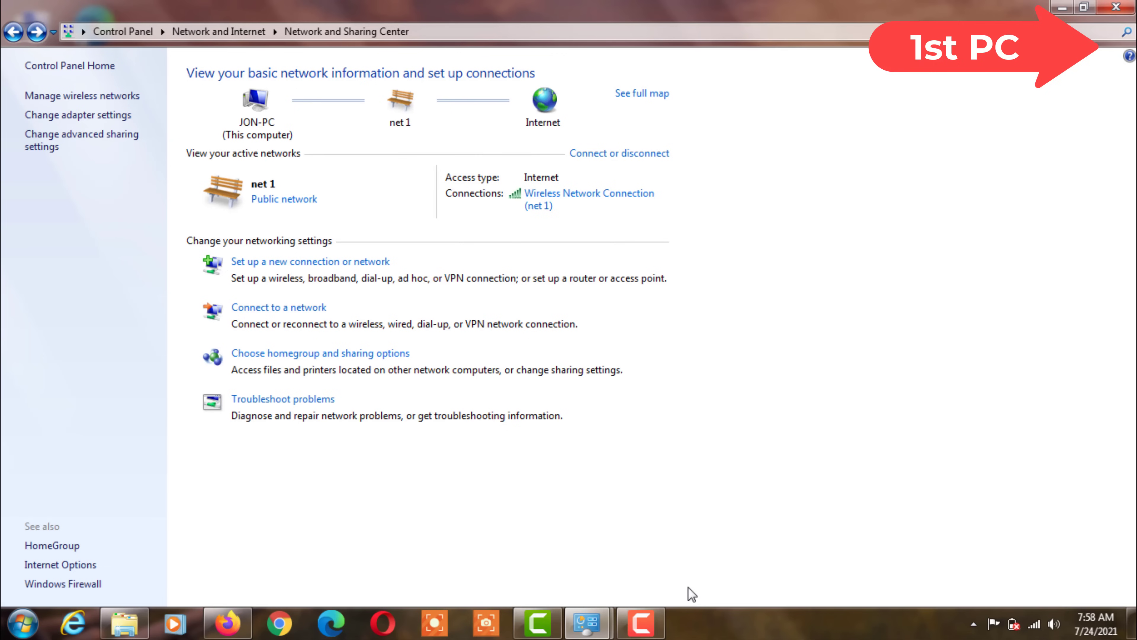
mouse_move(1123, 29)
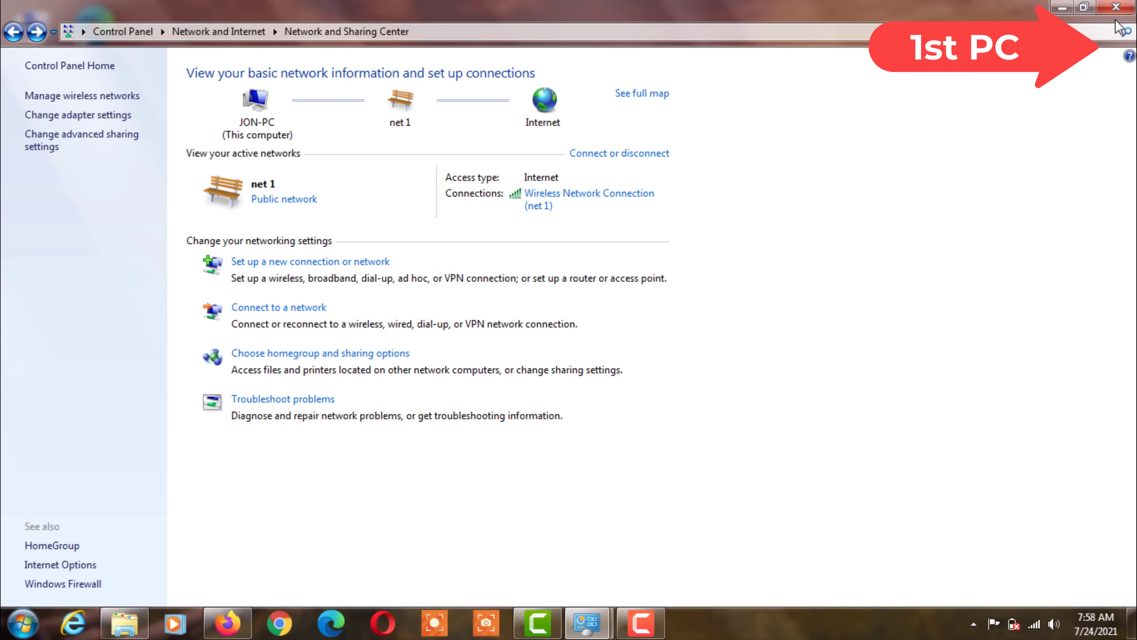
- Close Control Panel and create a desktop folder named 'PC 1 data'
click(1115, 8)
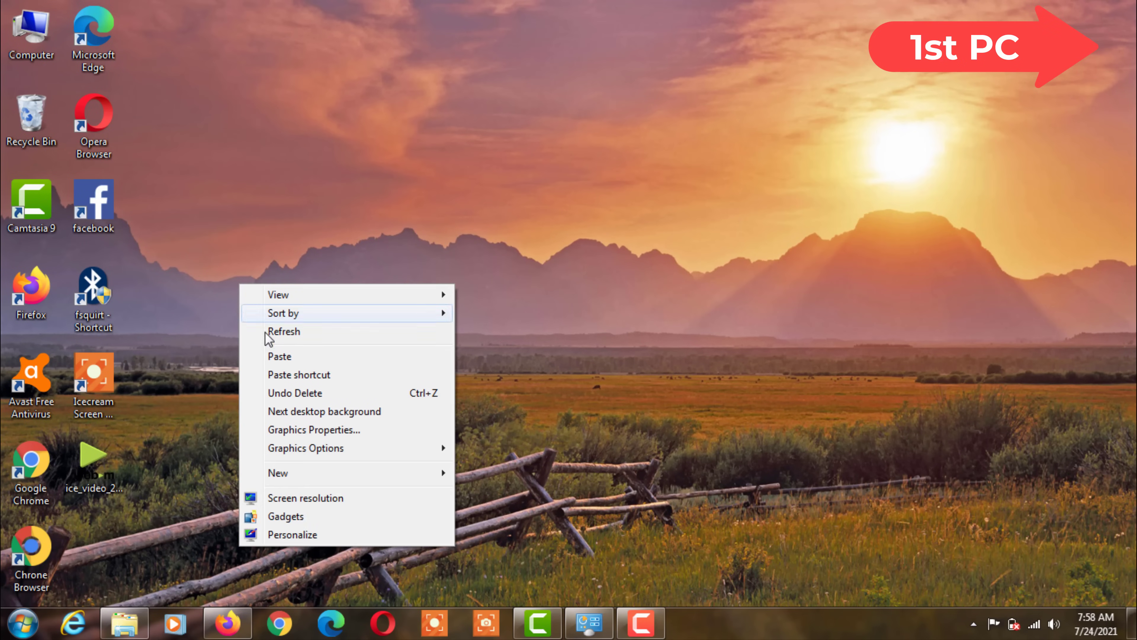
mouse_move(278, 472)
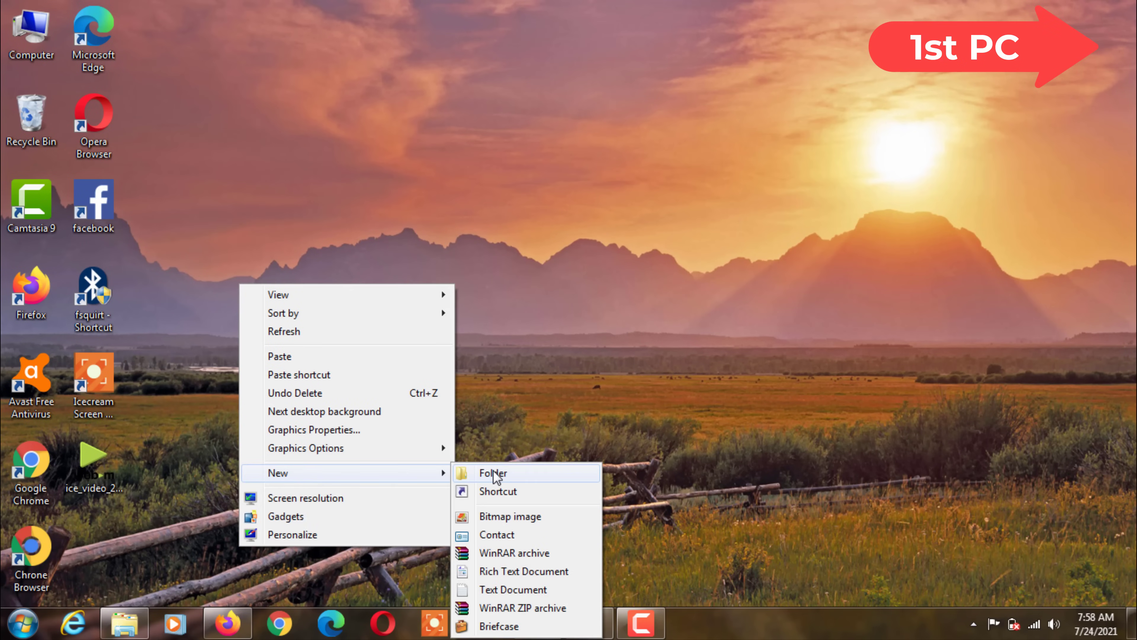
click(494, 473)
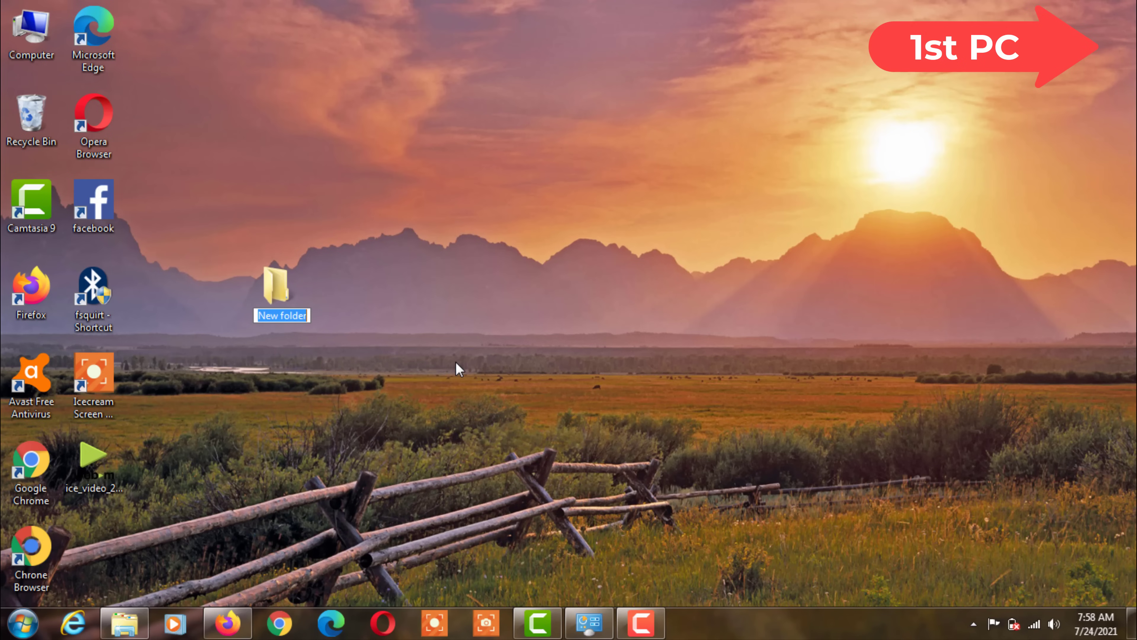
text(PC 1 data)
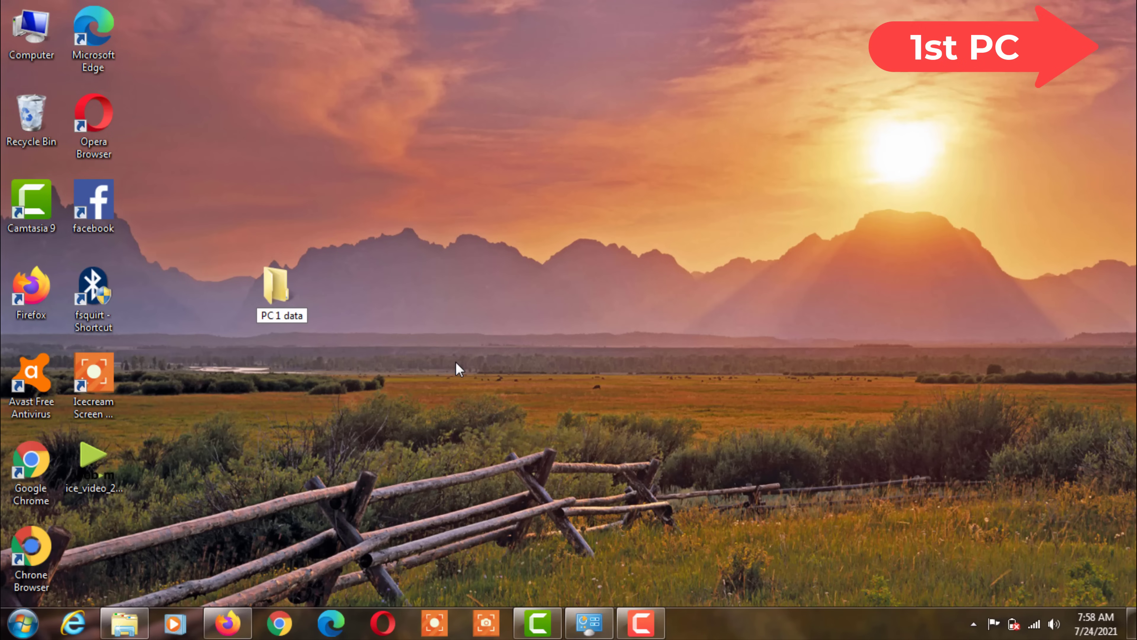
mouse_move(267, 344)
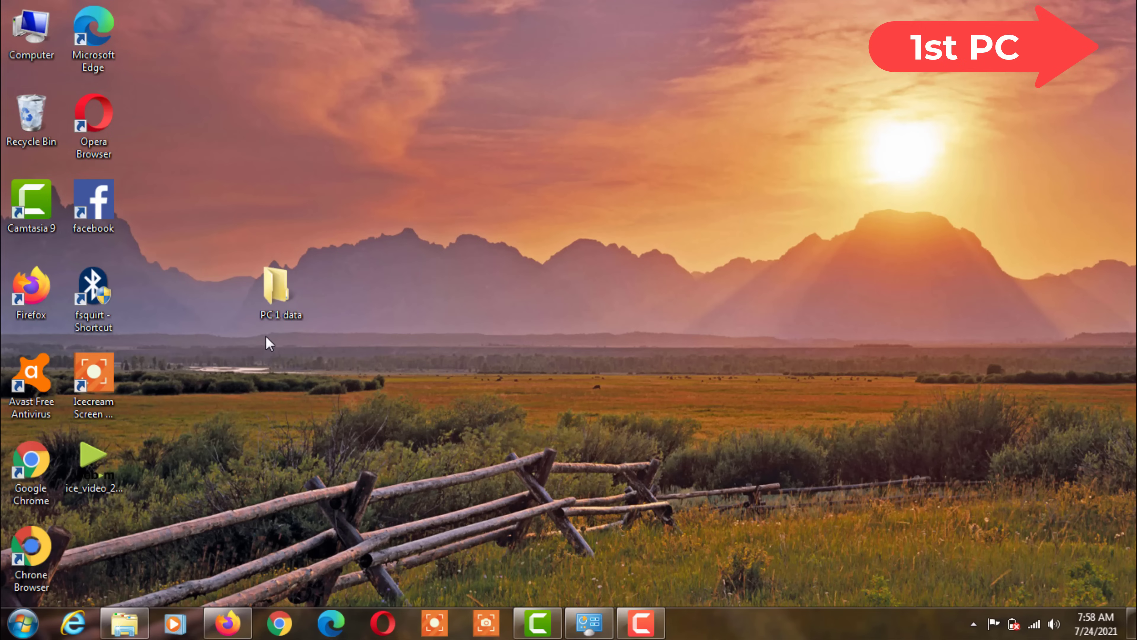
- Share 'PC 1 data' with specific people, adding Everyone to the sharing list
right_click(274, 287)
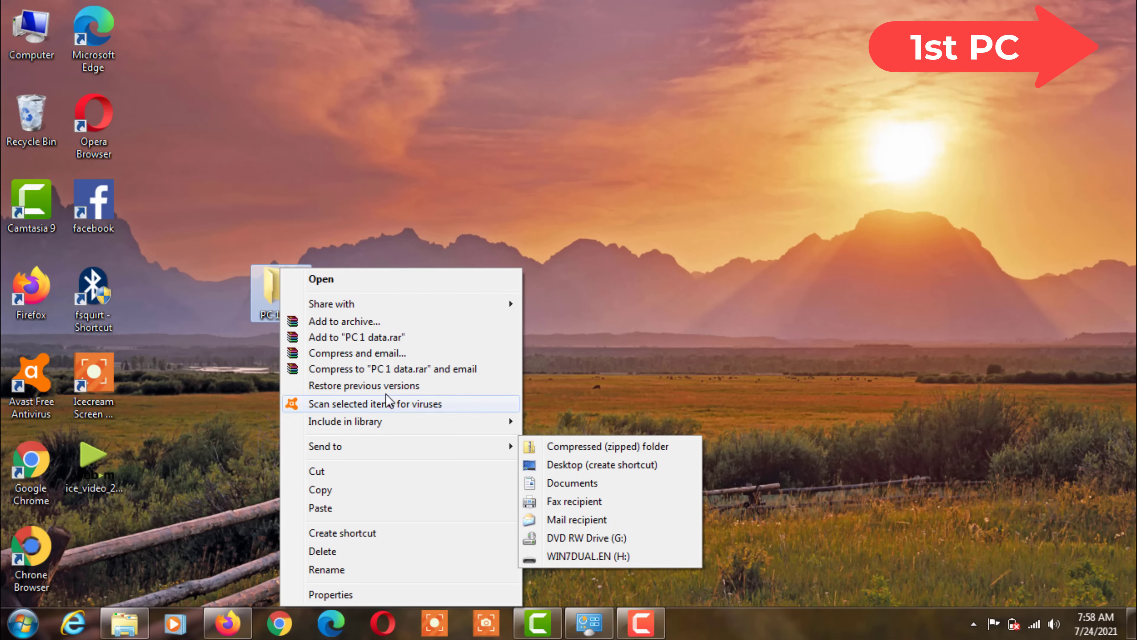
mouse_move(364, 308)
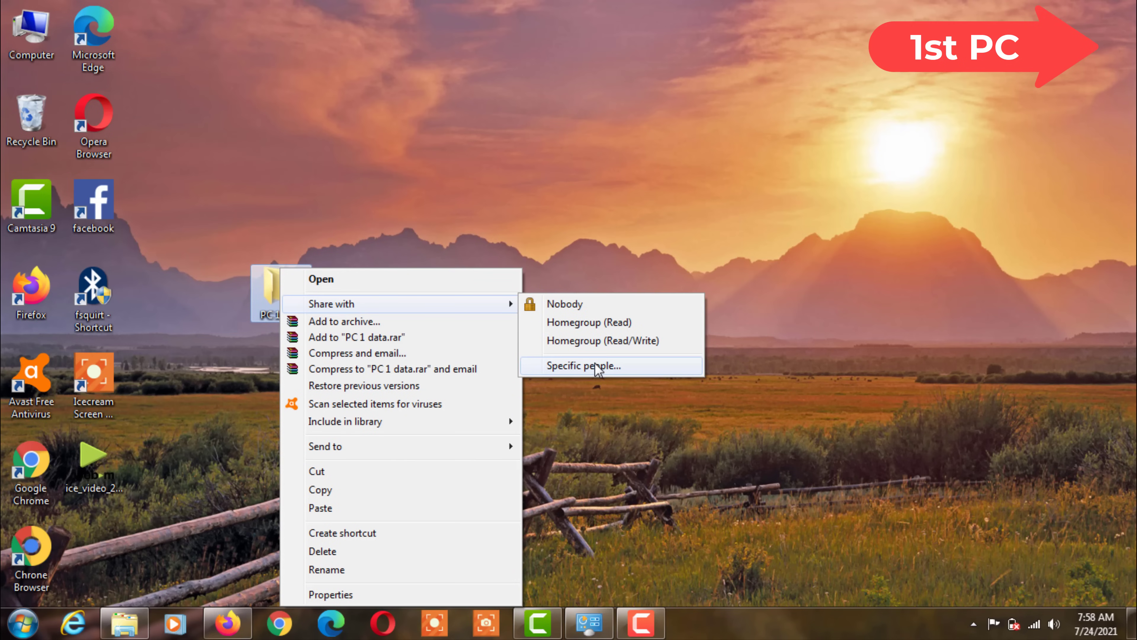
click(587, 367)
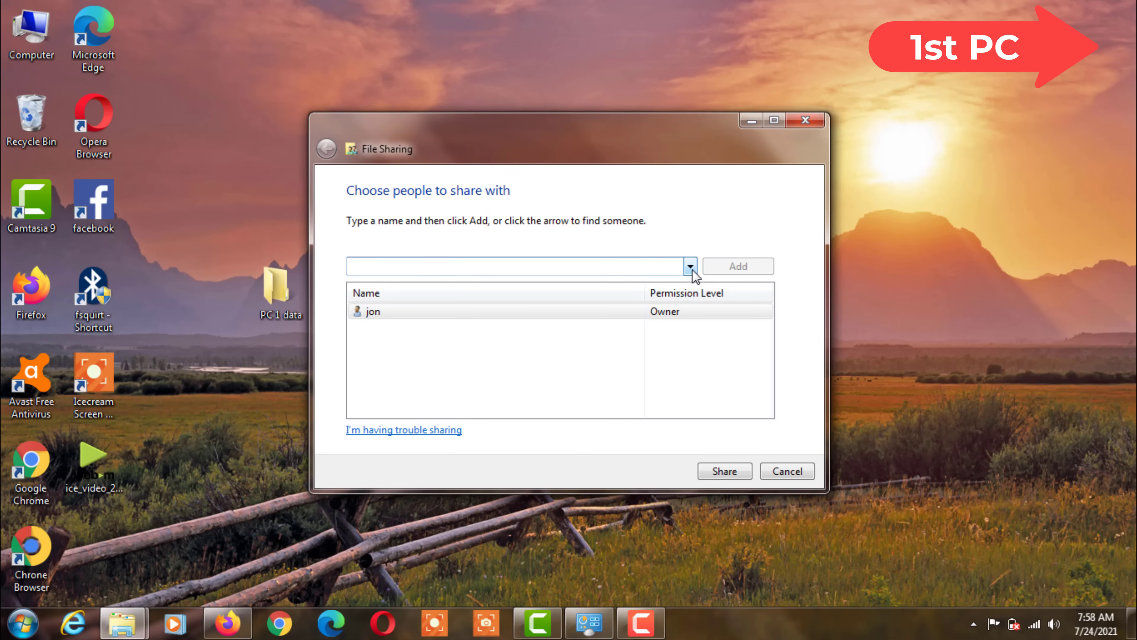
click(689, 266)
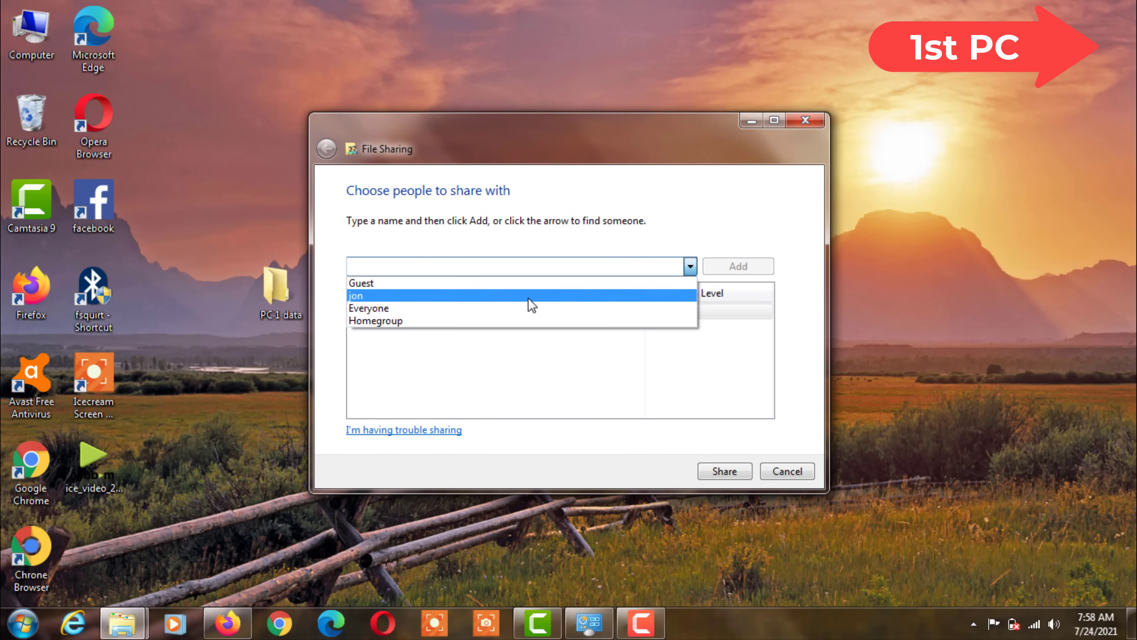
click(369, 308)
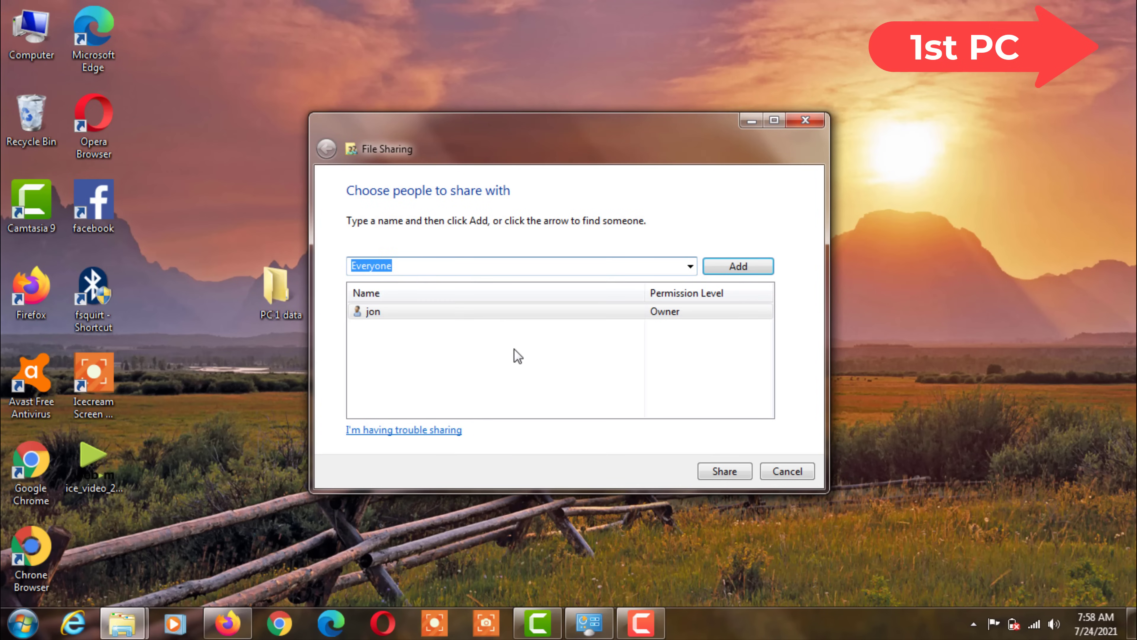
mouse_move(721, 351)
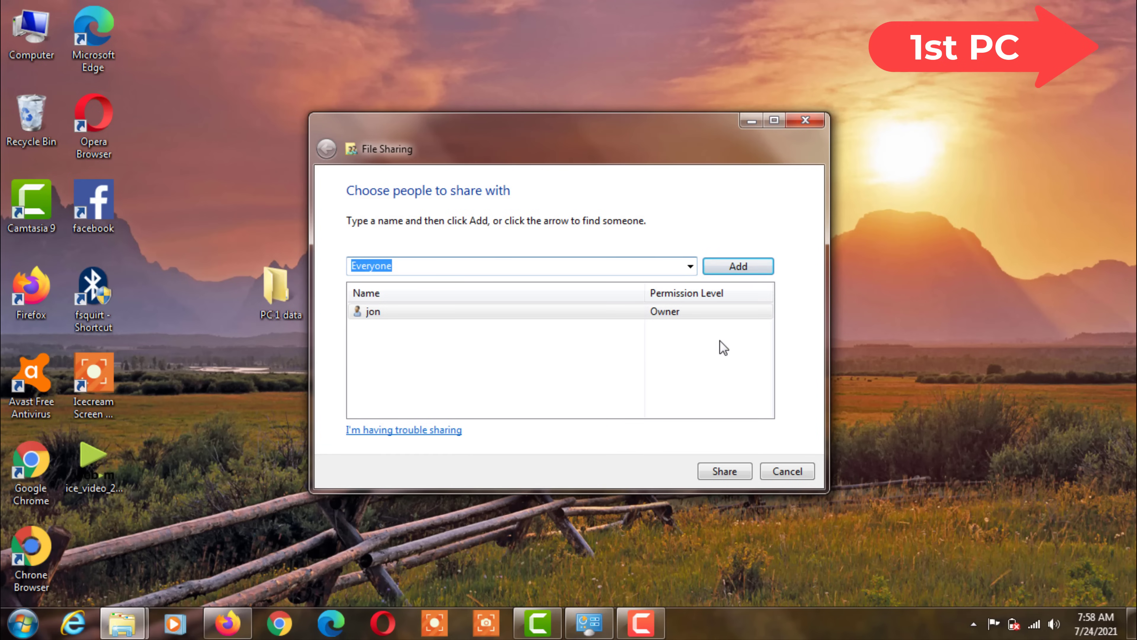
mouse_move(689, 339)
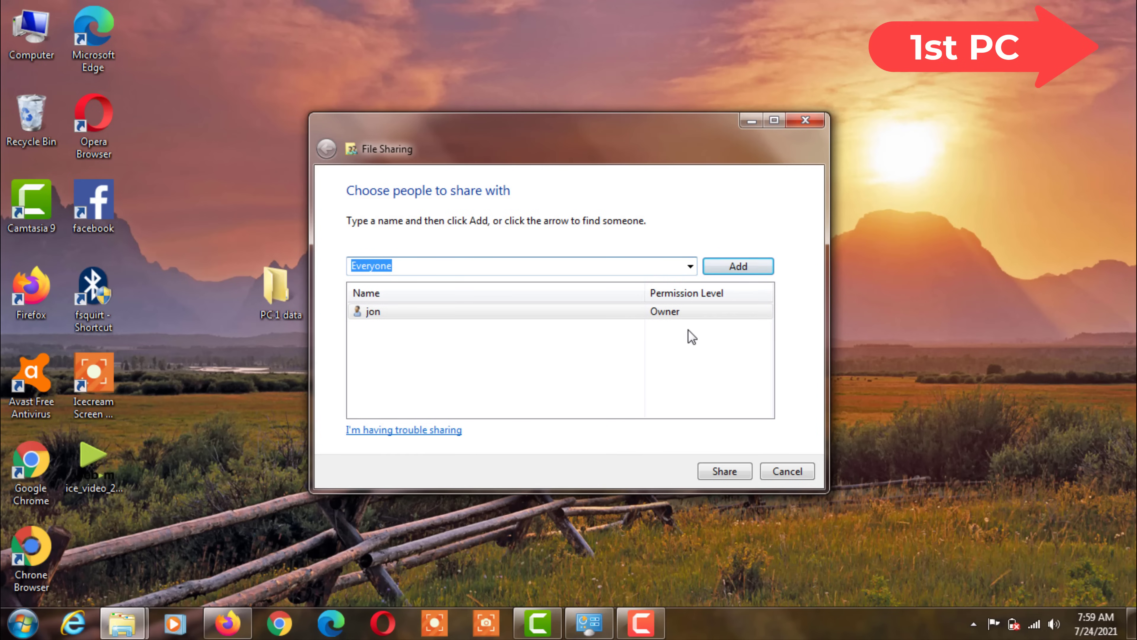
click(739, 267)
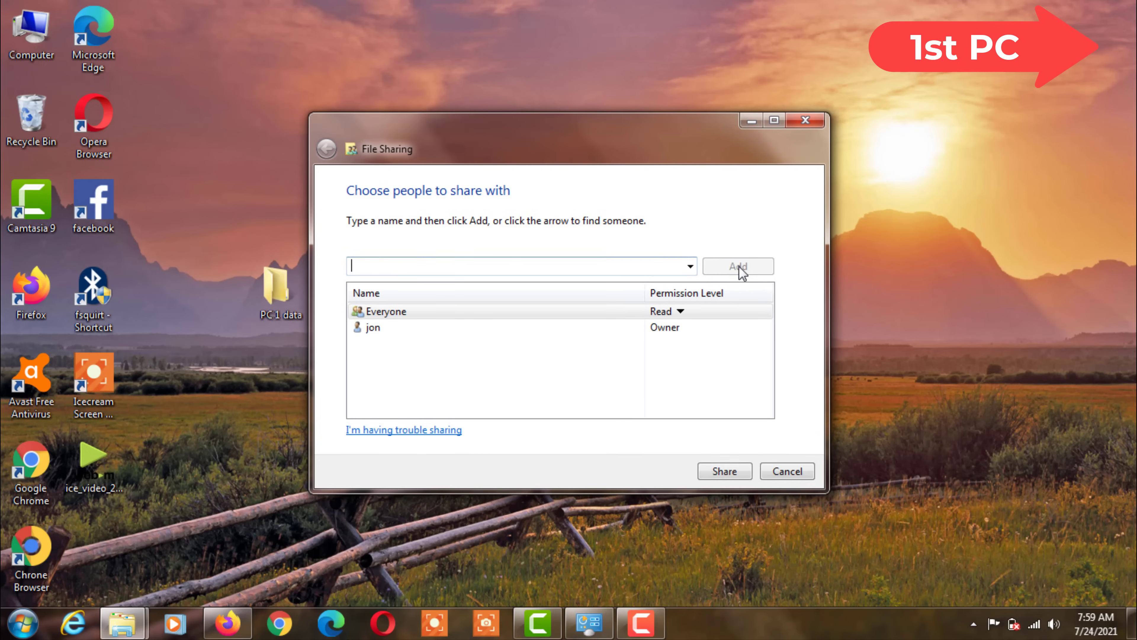
mouse_move(626, 321)
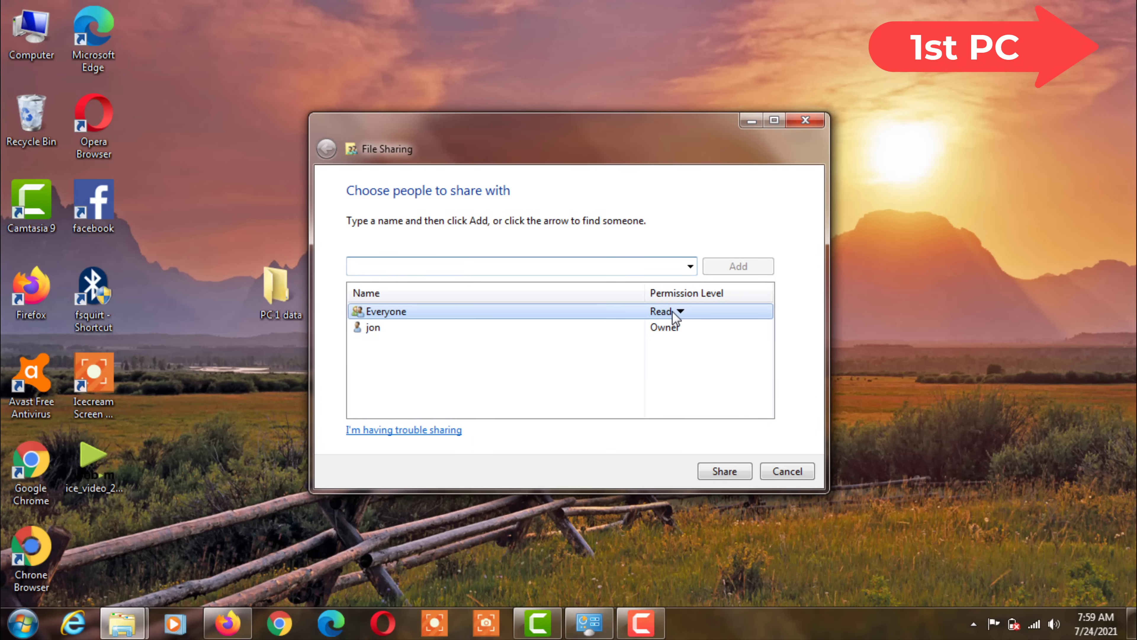
- Give Everyone Read/Write permission, share the folder and dismiss the confirmation
click(681, 311)
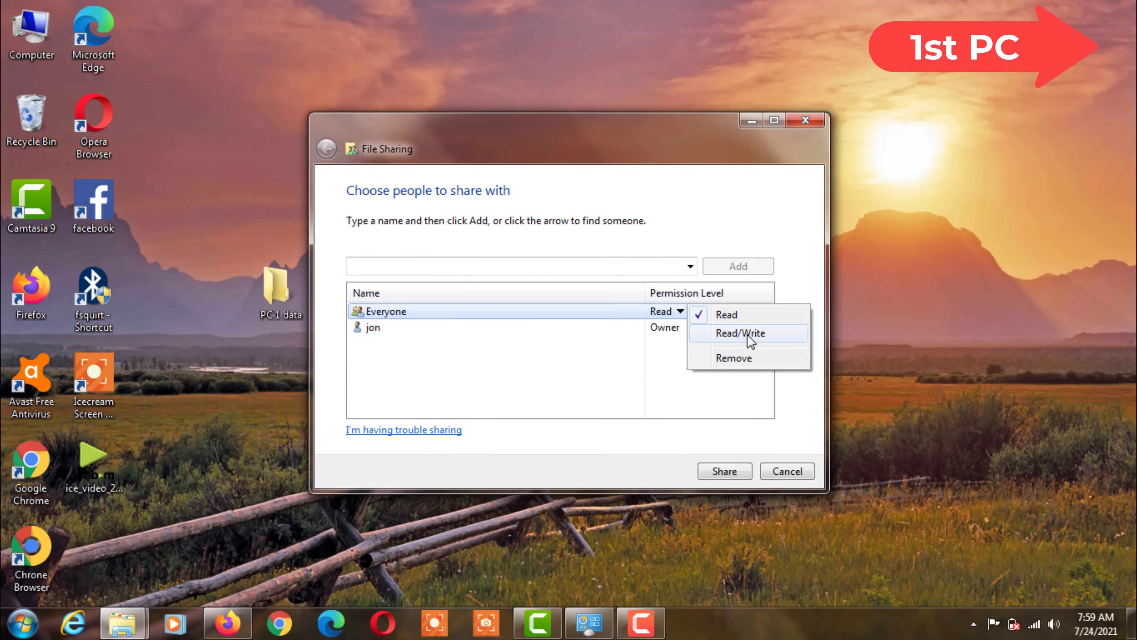
click(741, 333)
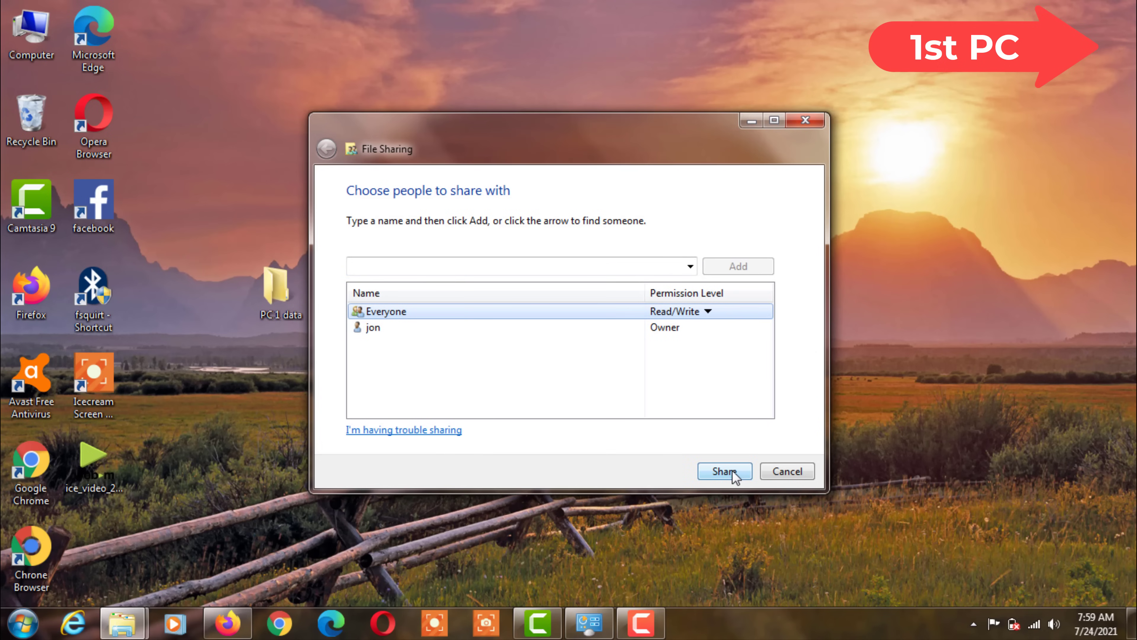
click(725, 471)
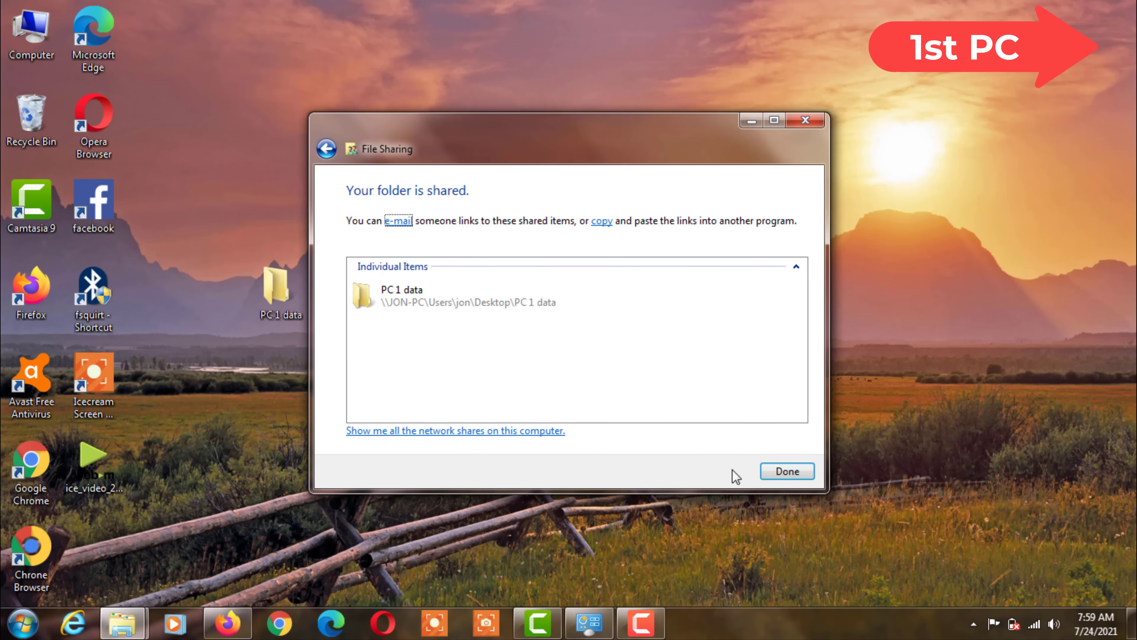
mouse_move(435, 313)
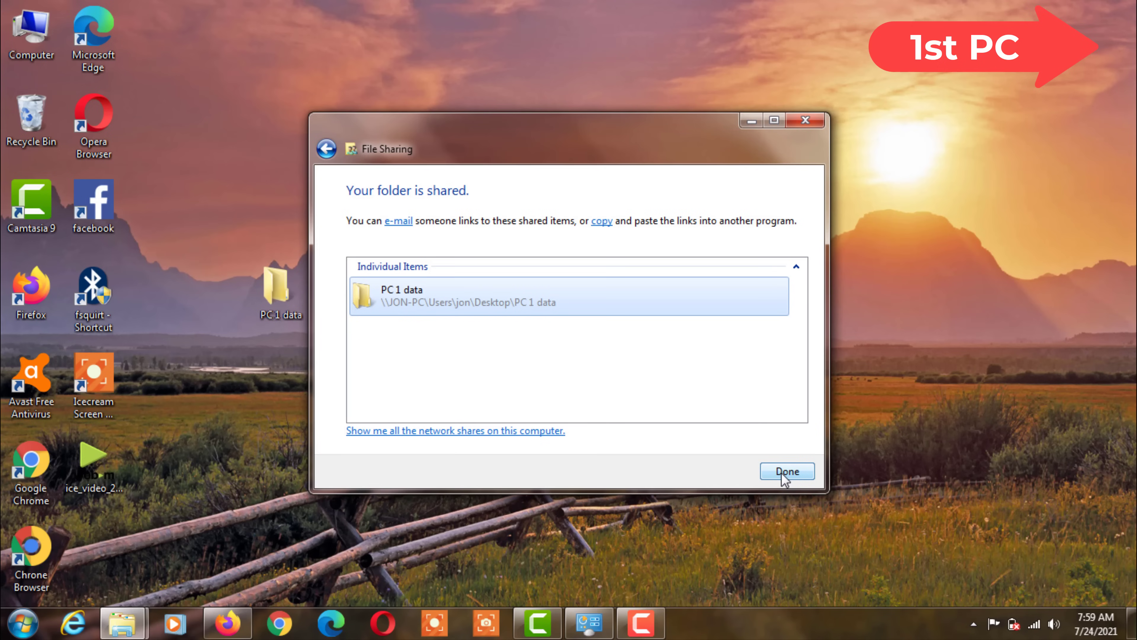
click(787, 472)
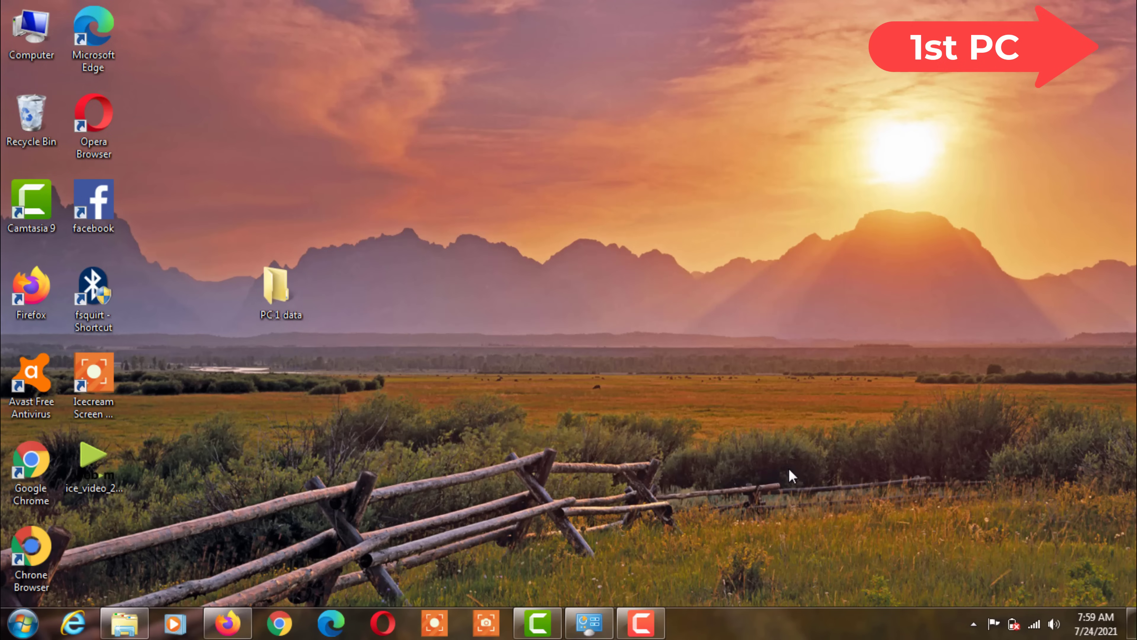
- Copy the 'PC 1 data' network path from the Sharing page of its Properties
click(281, 287)
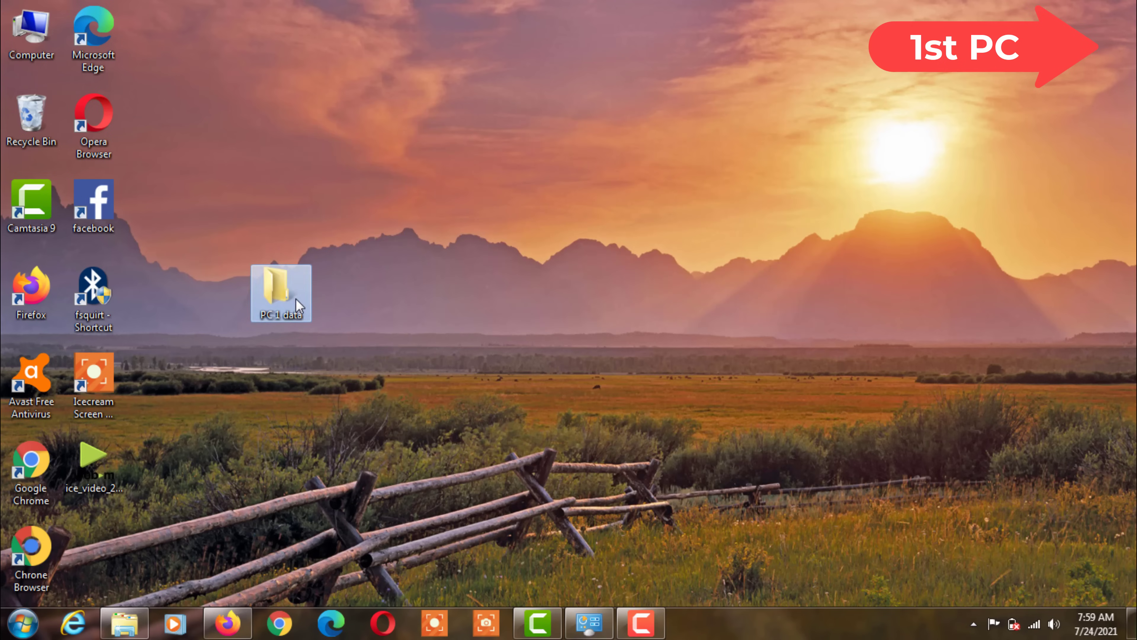
right_click(296, 303)
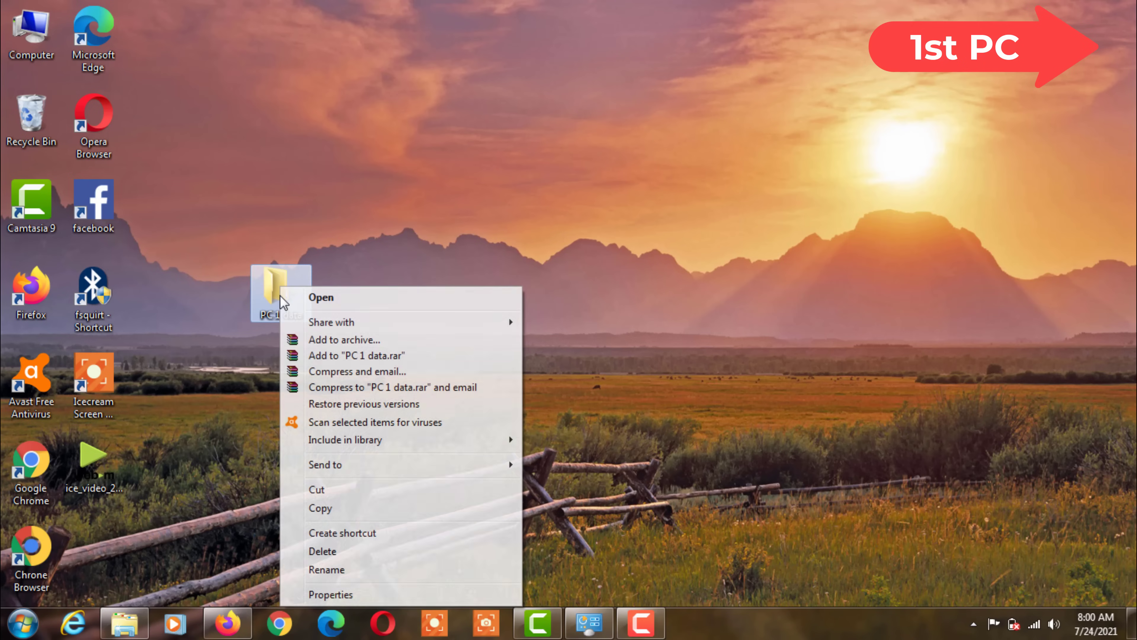
mouse_move(343, 518)
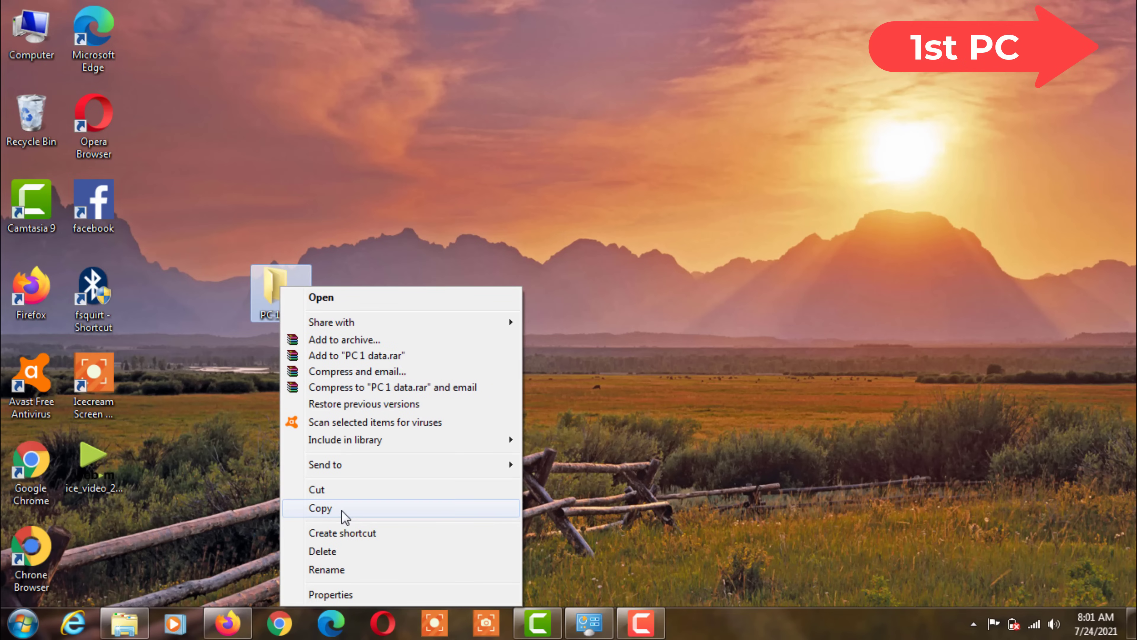
click(330, 595)
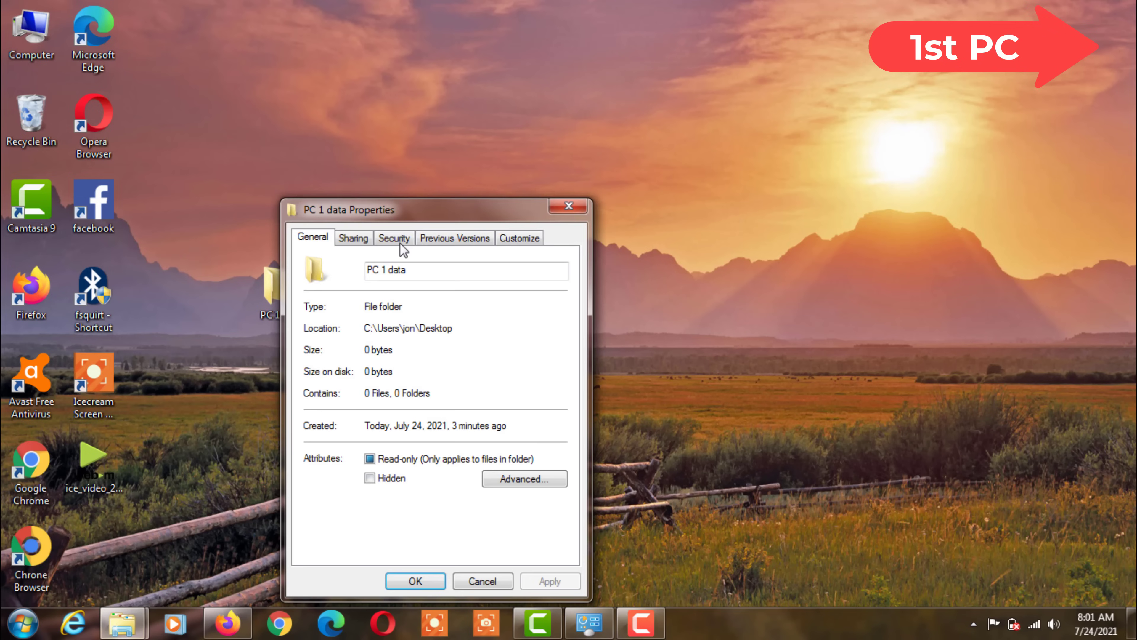
click(353, 238)
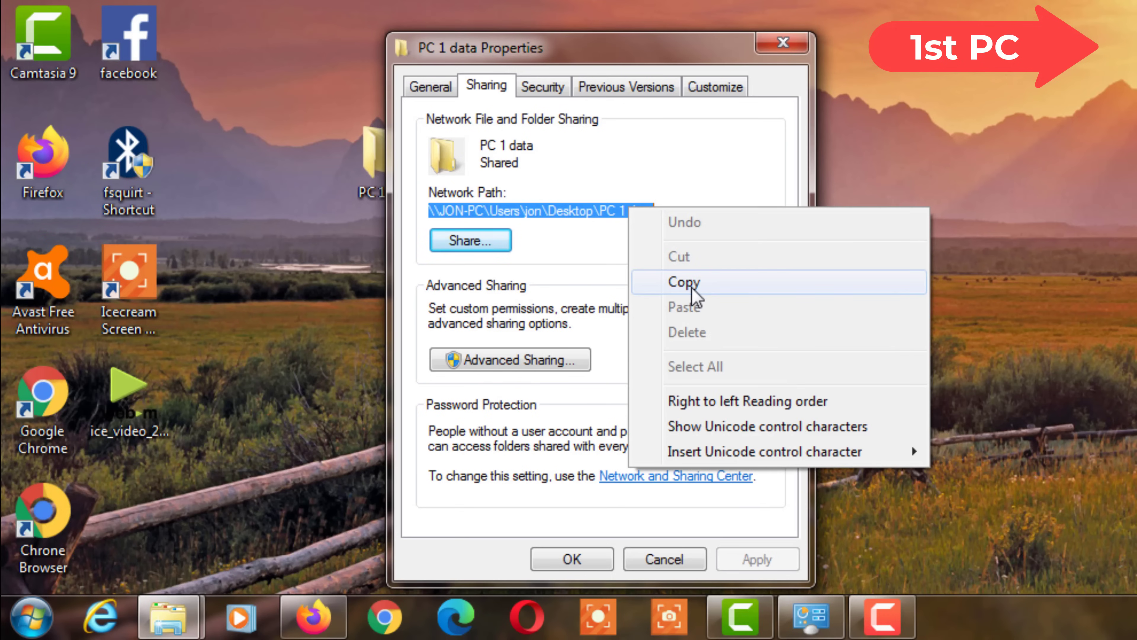
click(686, 282)
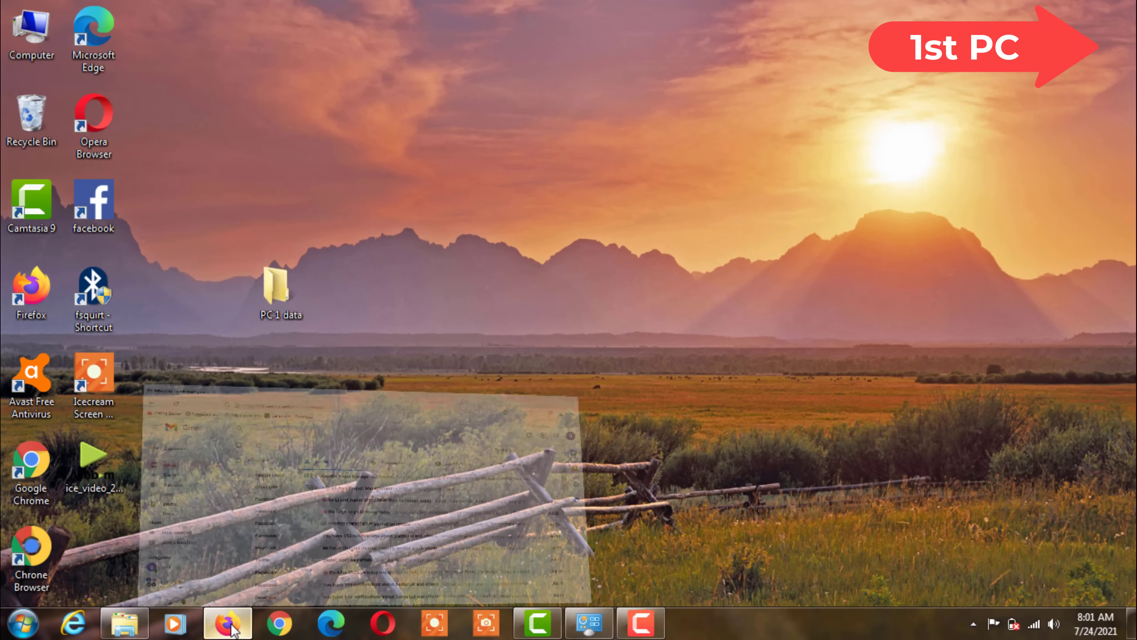
- Compose a new Gmail message addressed to the Tech school gmail account
click(225, 626)
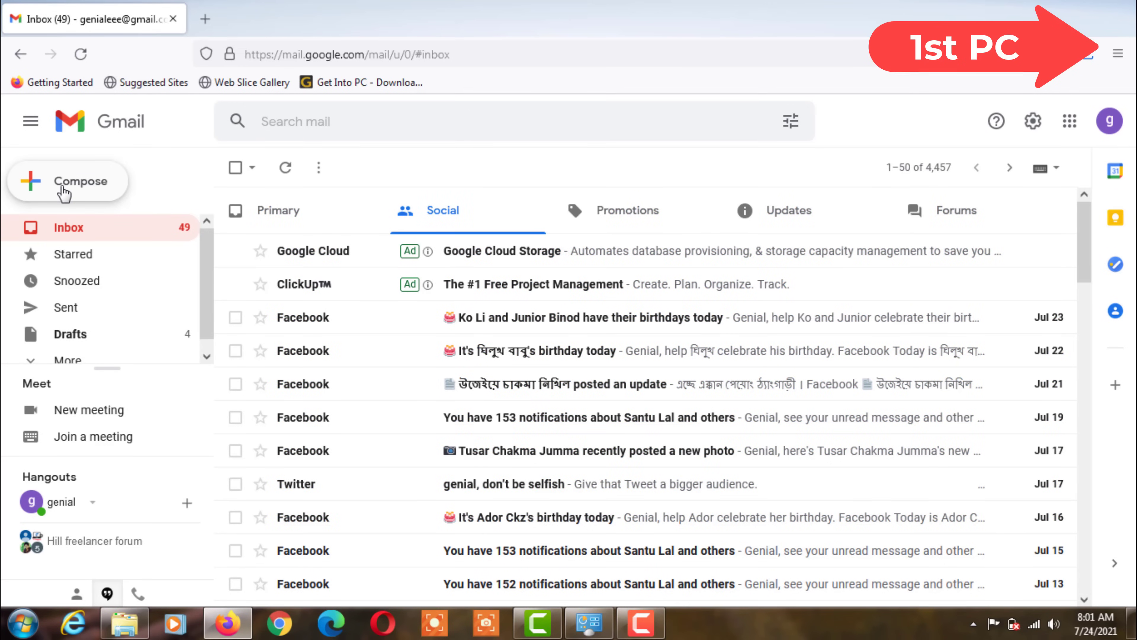
click(68, 182)
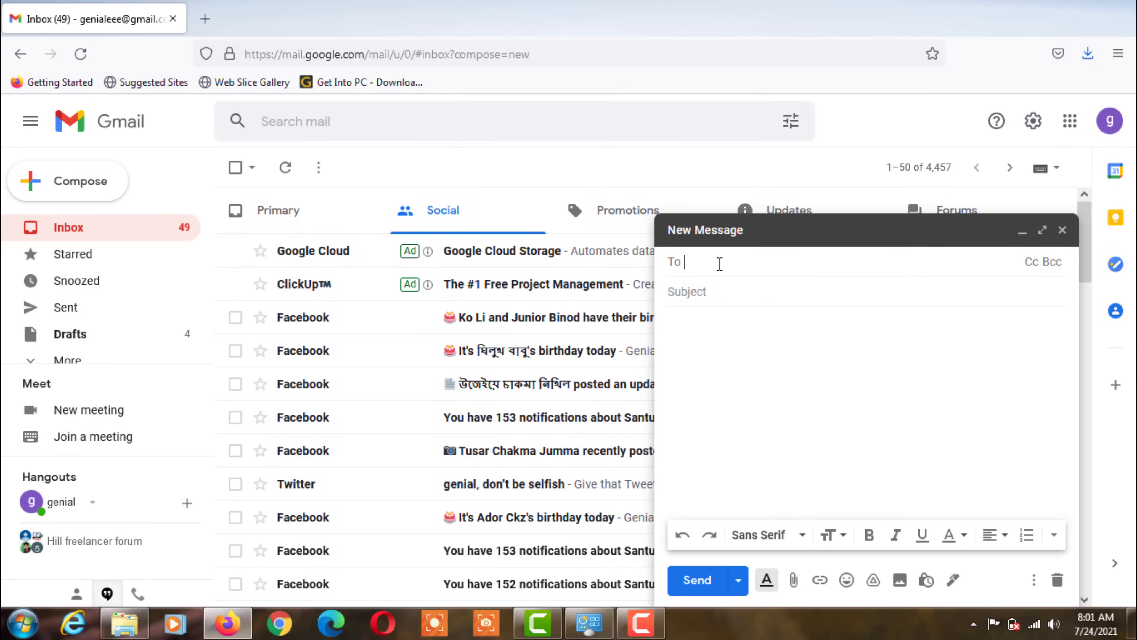
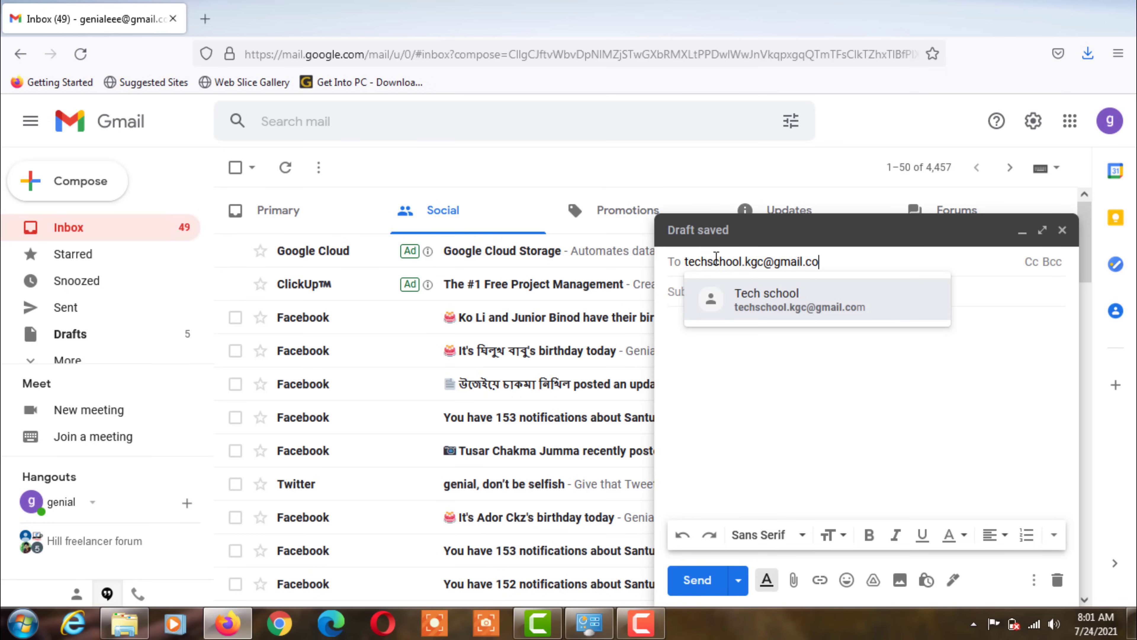
- Send the message with body \\JON-PC\Users\jon\Desktop\PC 1 data
click(766, 301)
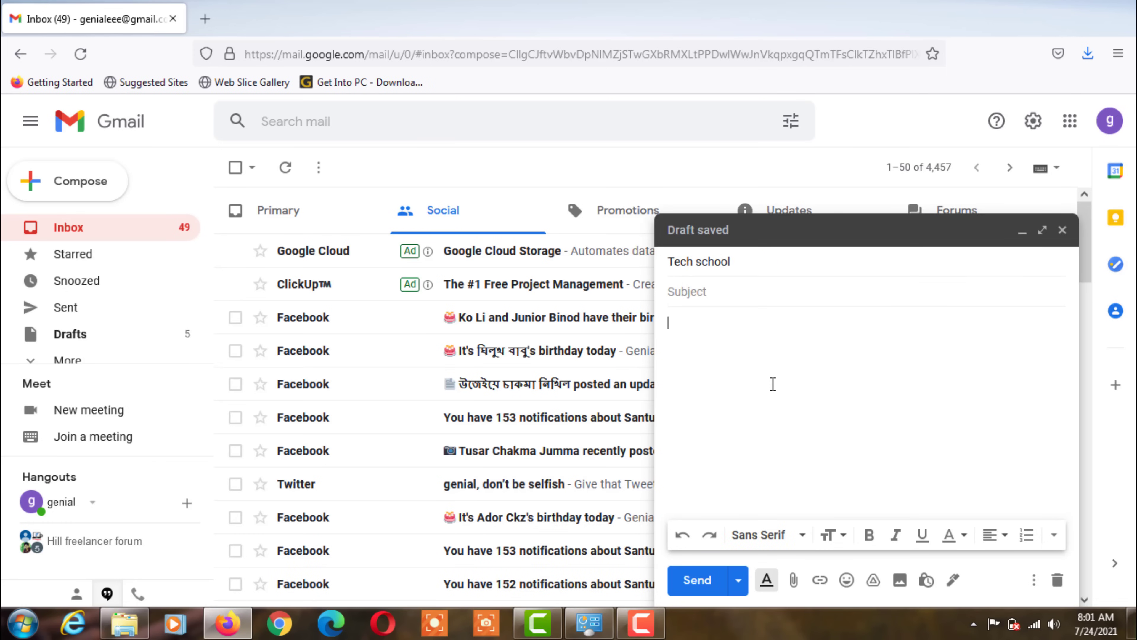
text(\\JON-PC\Users\jon\Desktop\PC 1 data)
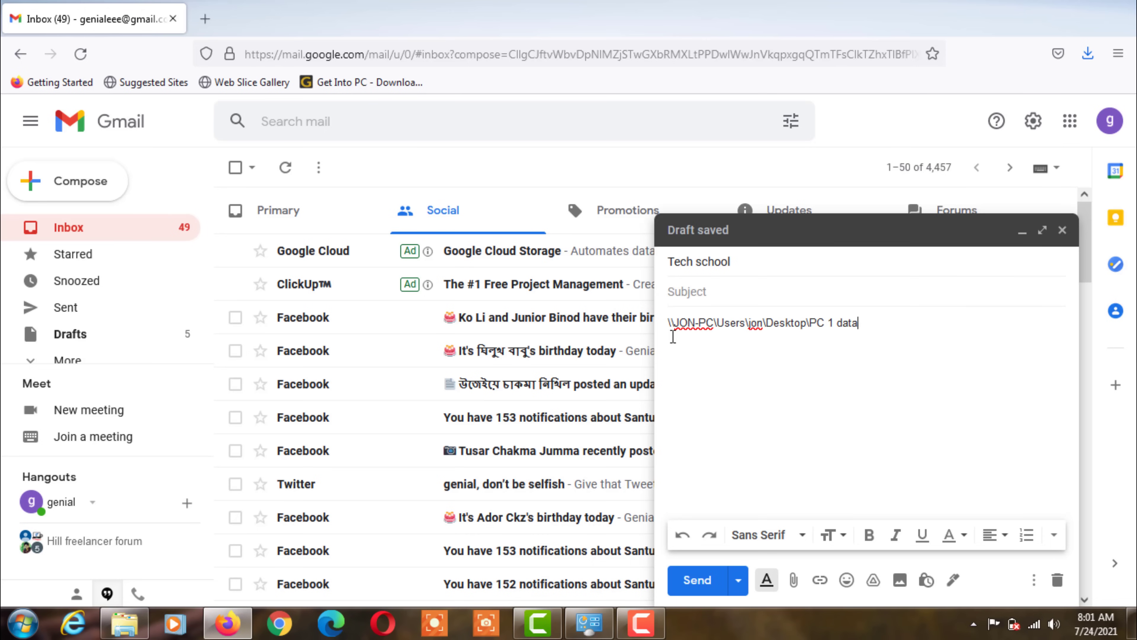
click(697, 580)
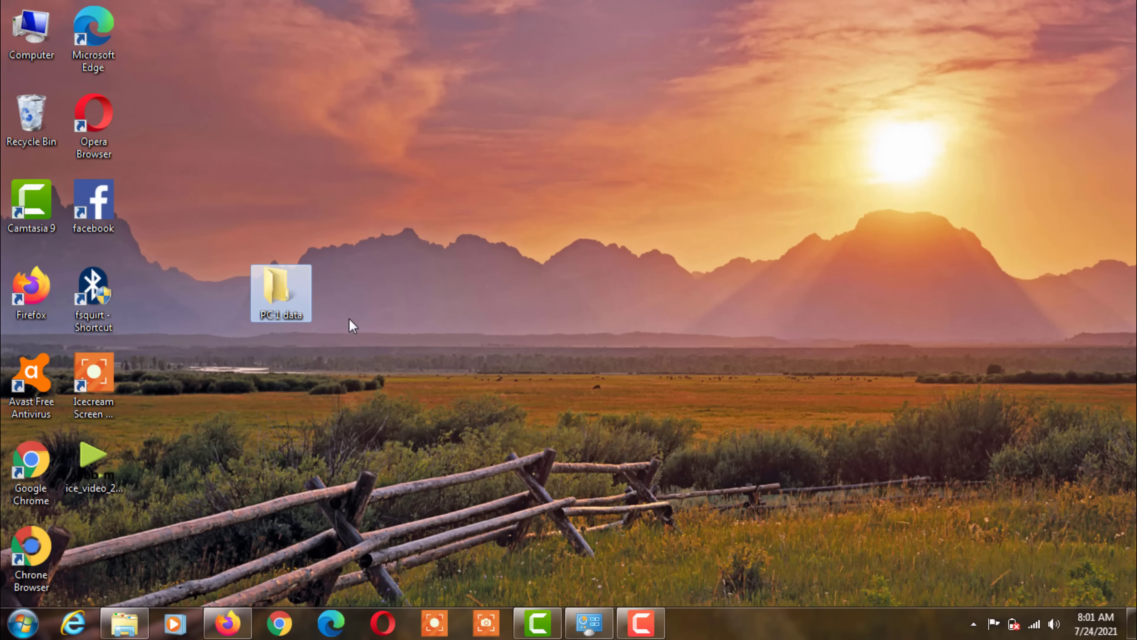
- Copy sample 20001-0150, Tekken Blood Vengeance-2011 and the Toon Boom Harmony archive from Local Disk (E:)
click(32, 33)
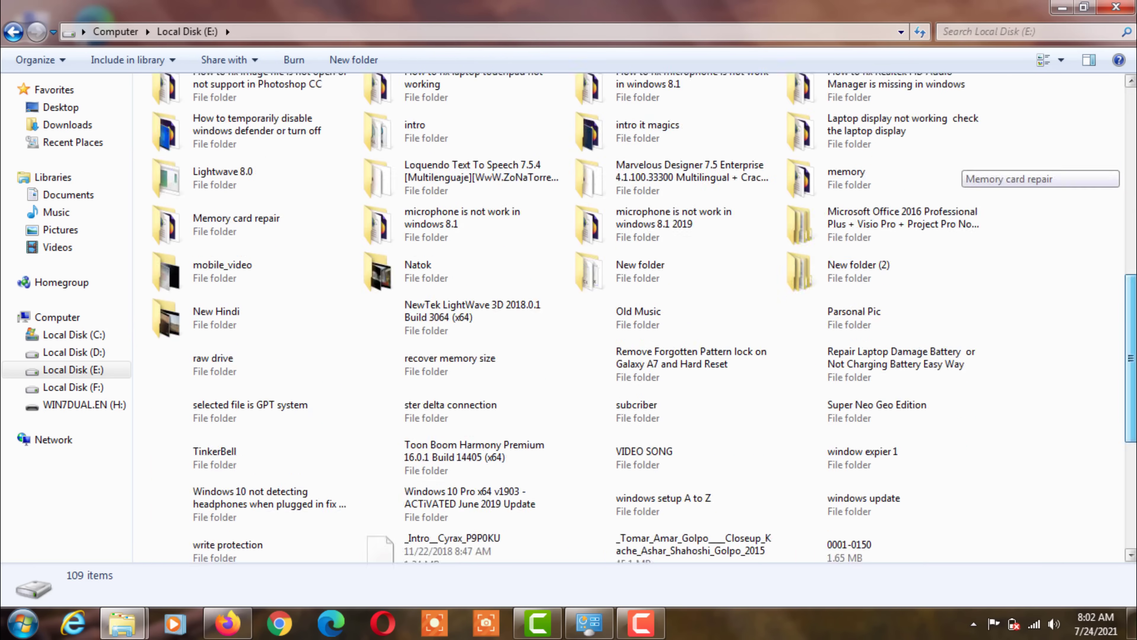
scroll(down, 3)
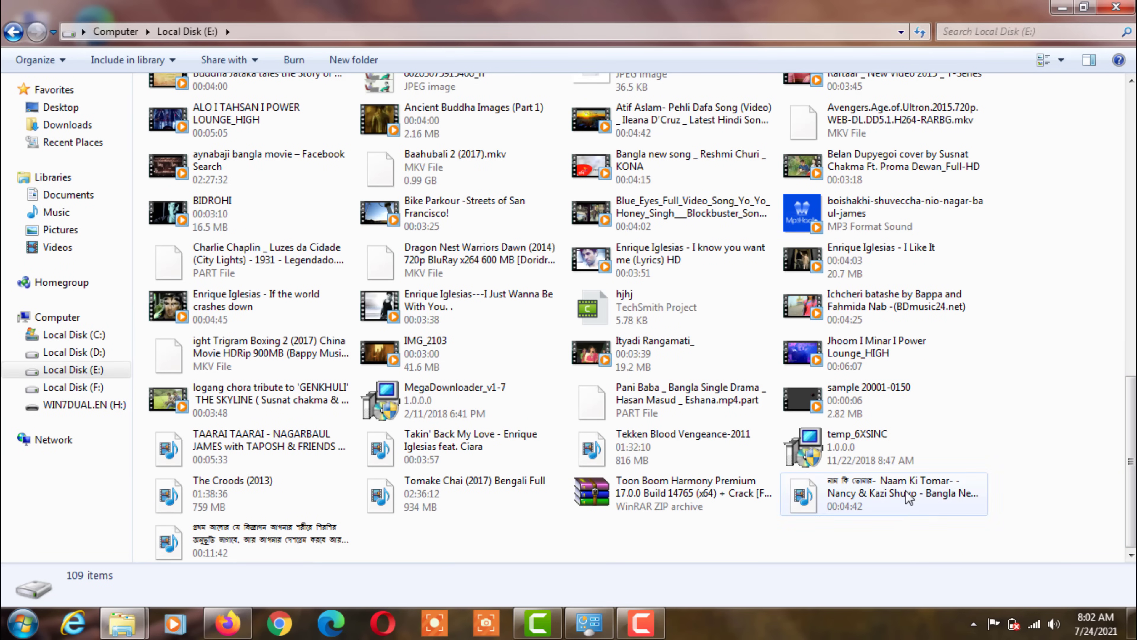
click(858, 399)
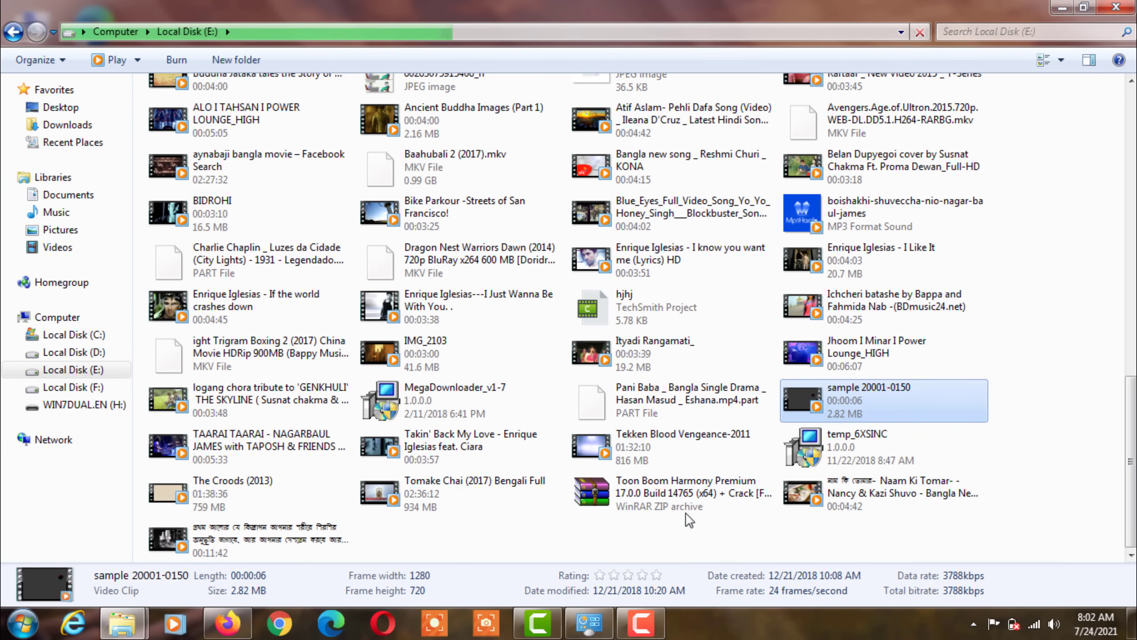
mouse_move(682, 505)
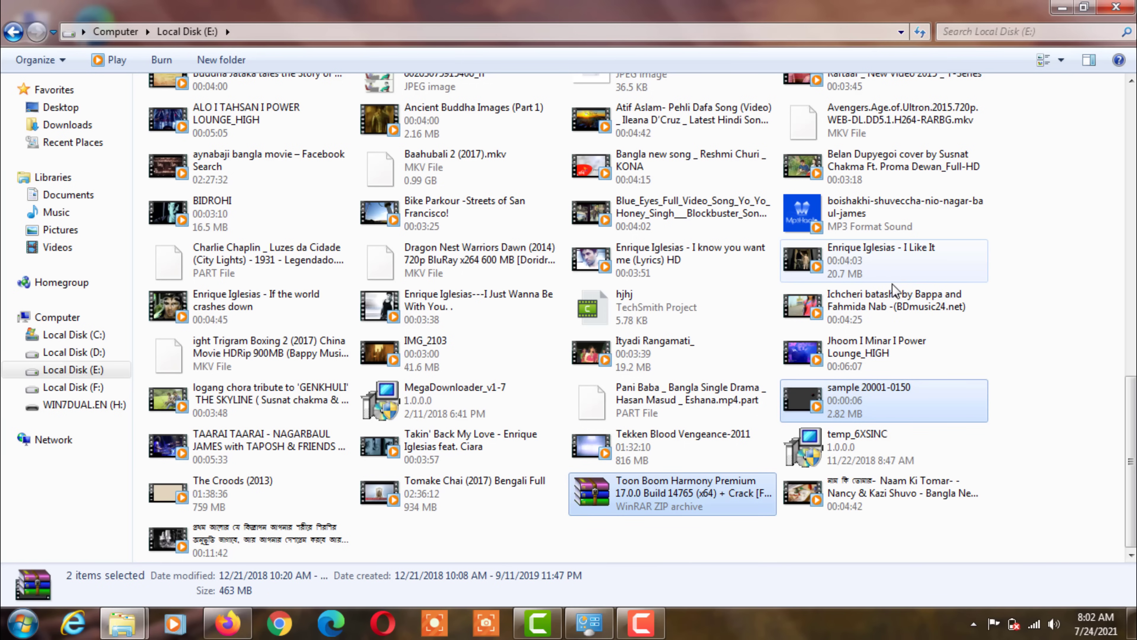
click(684, 447)
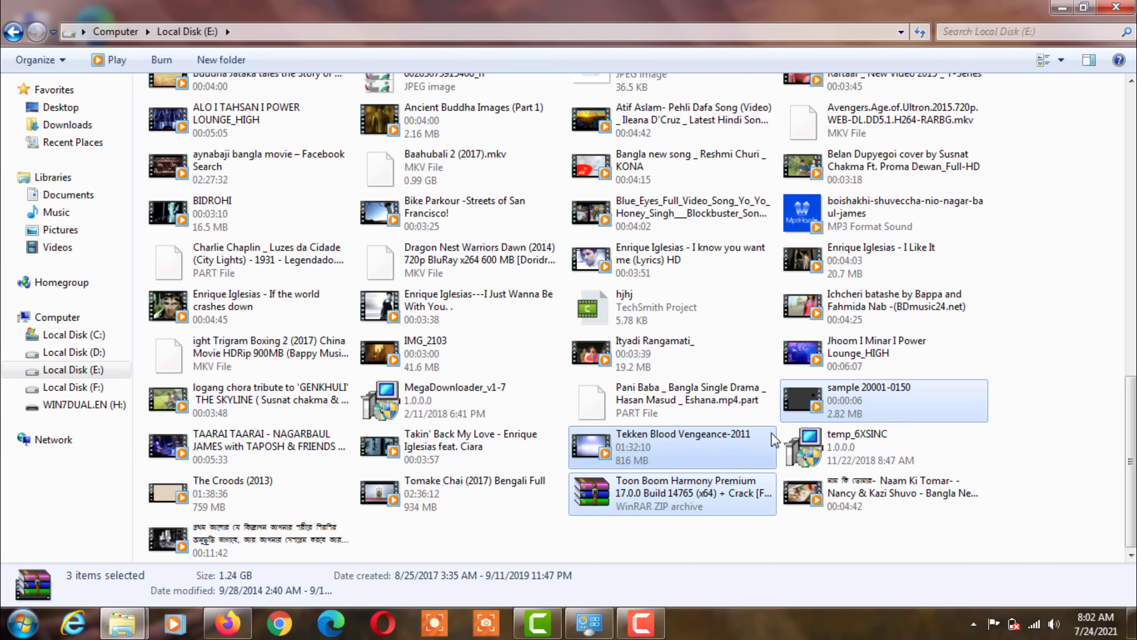
right_click(771, 444)
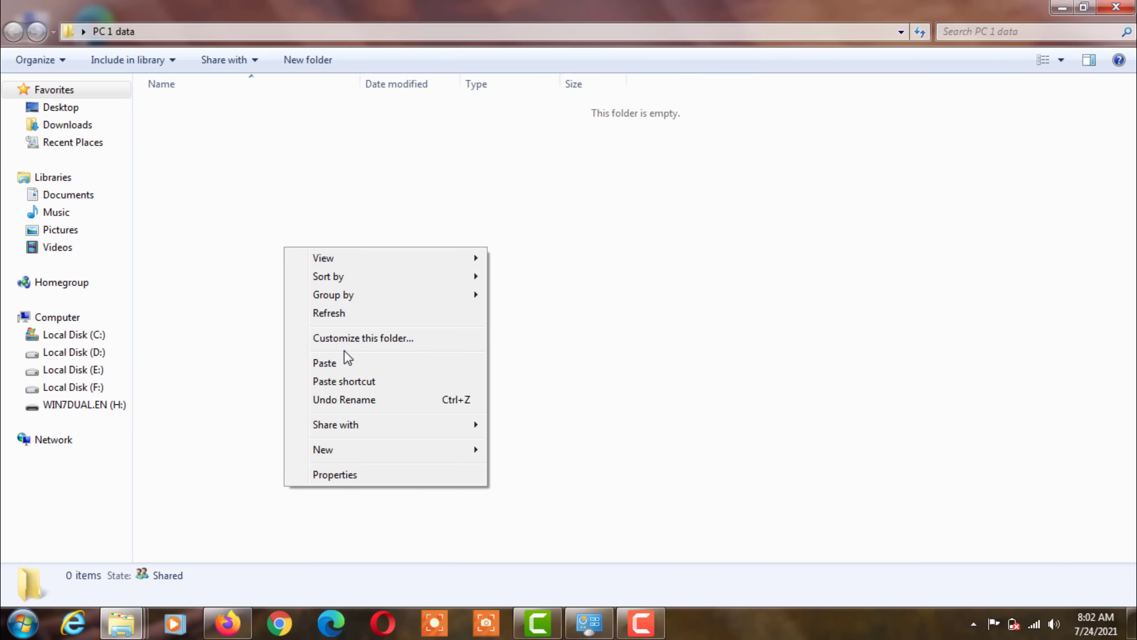
- Paste the three files into the shared 'PC 1 data' folder
click(324, 363)
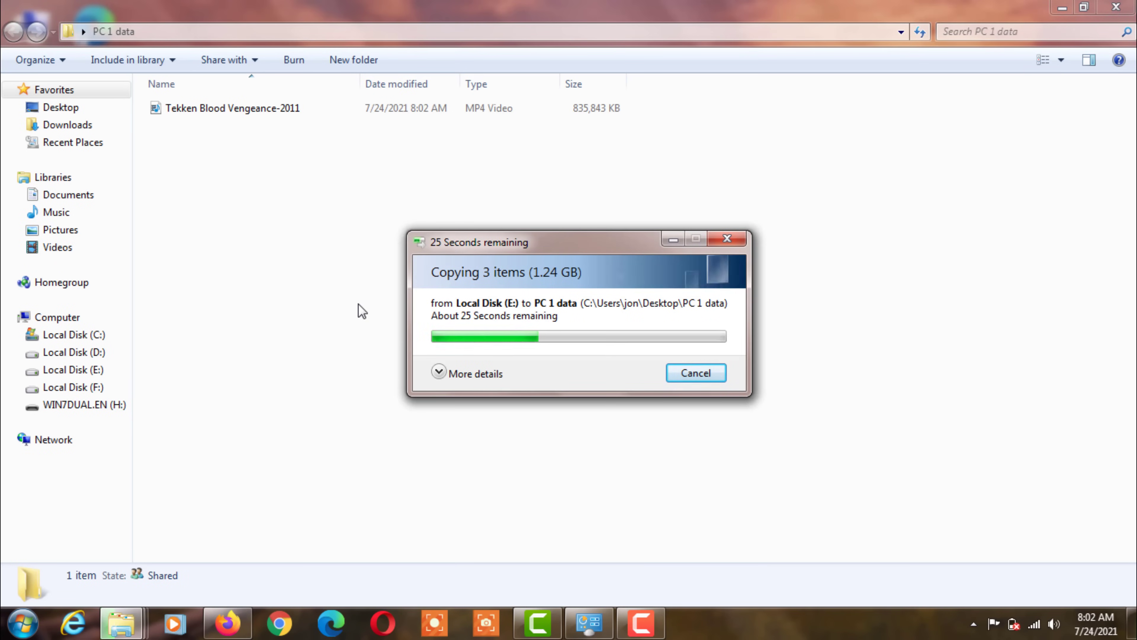
mouse_move(5, 511)
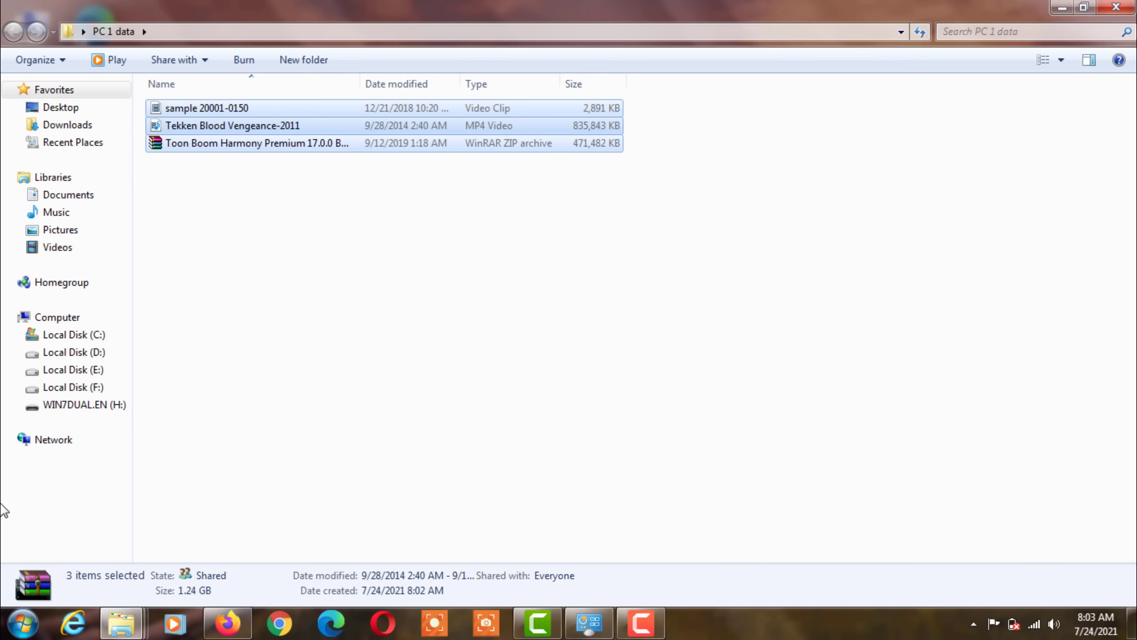
click(601, 325)
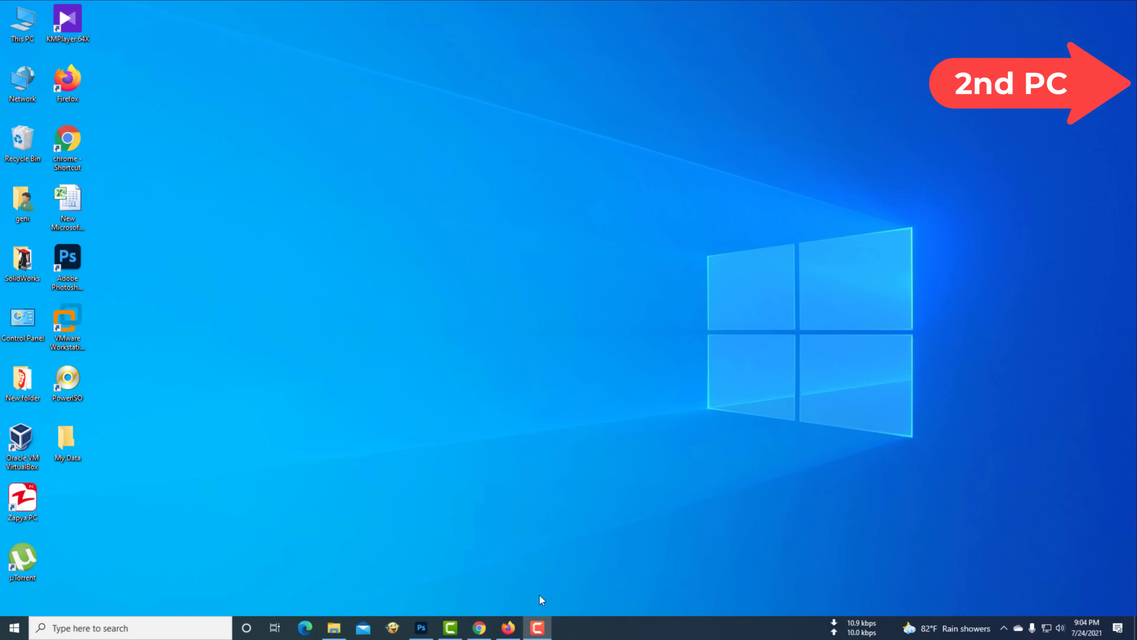
mouse_move(476, 624)
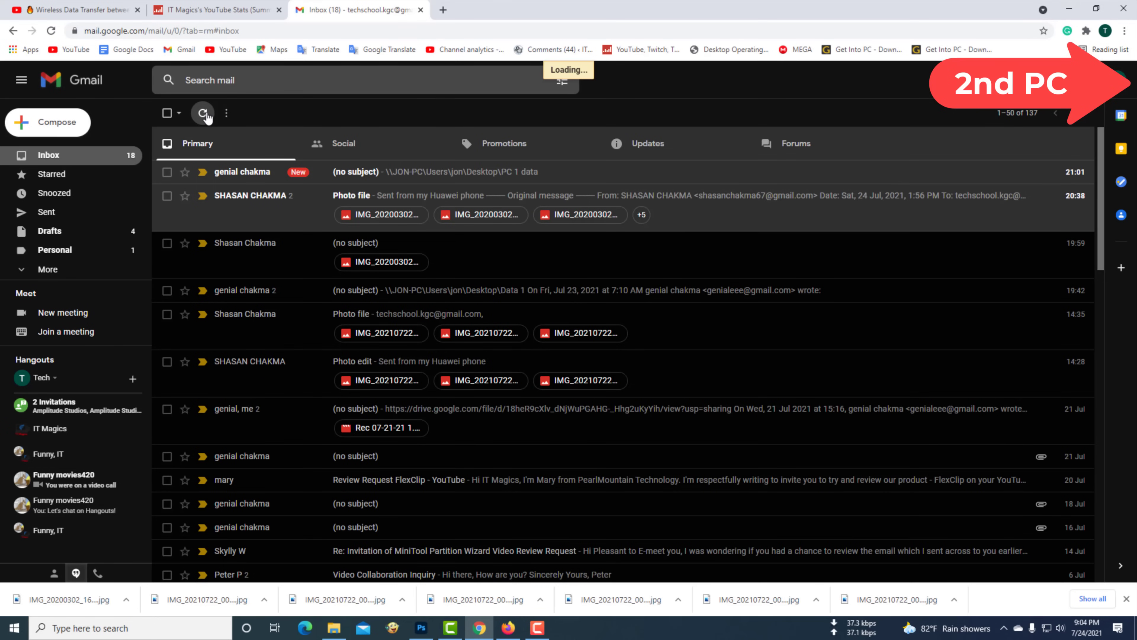
- On the second PC, open the received email and copy the 'PC 1 data' network path
click(202, 114)
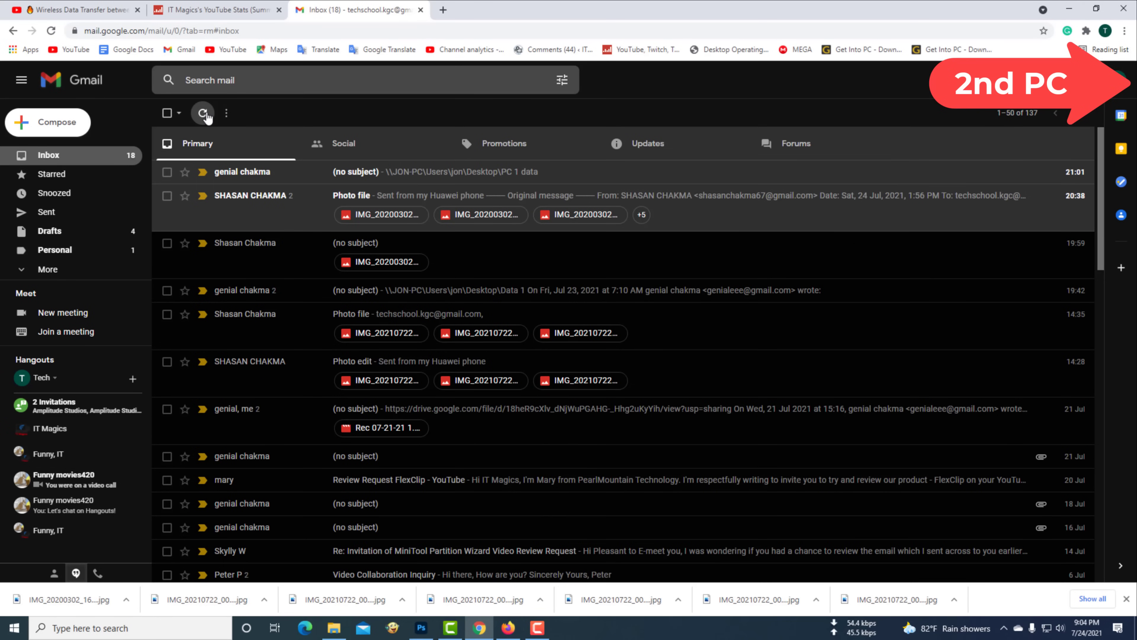
mouse_move(484, 162)
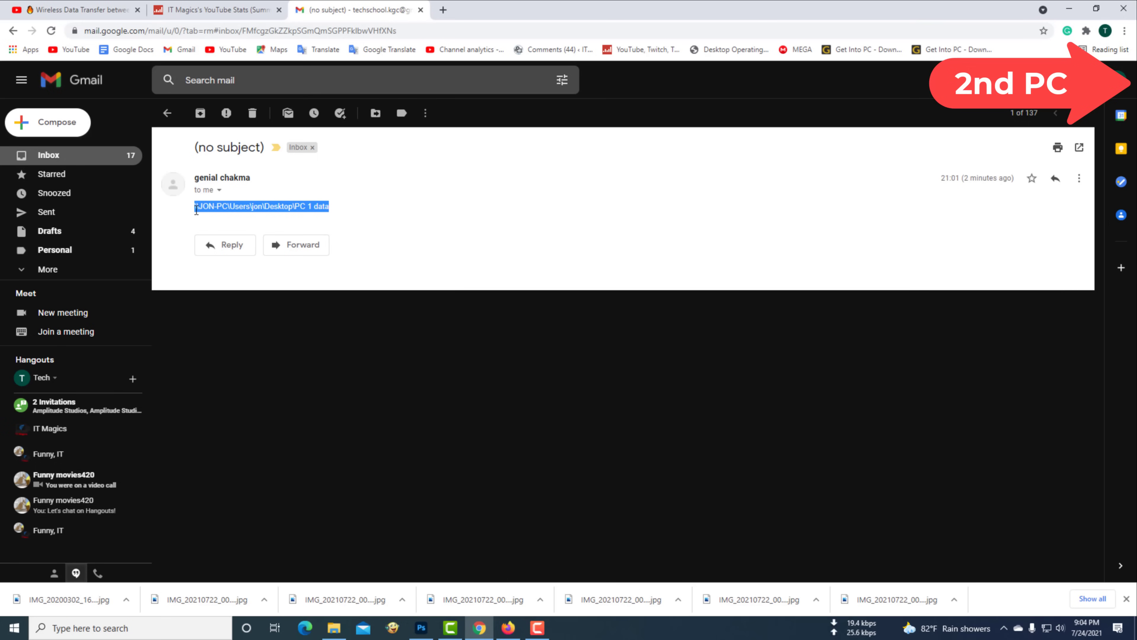
right_click(272, 206)
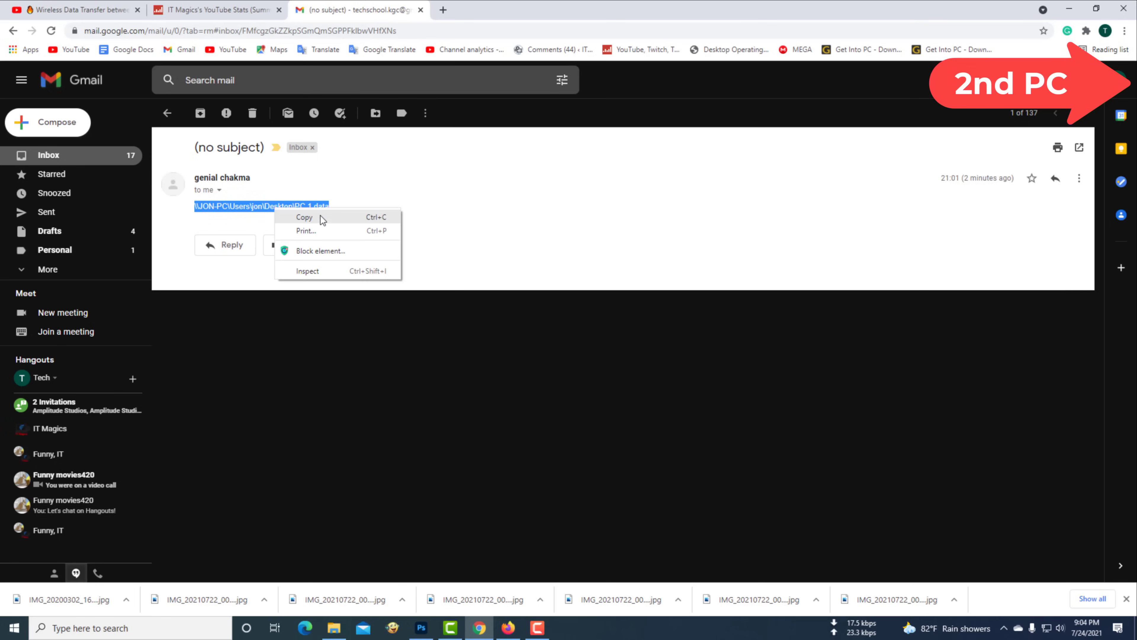
click(304, 217)
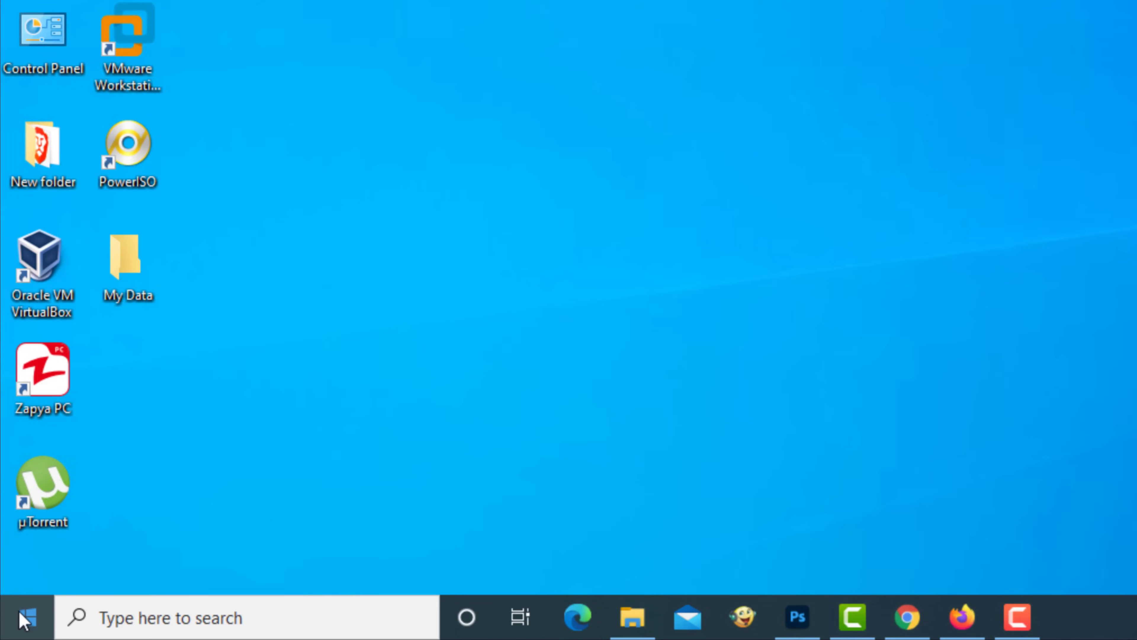
- Run the pasted \\JON-PC path to open the shared 'PC 1 data' folder over the network
key(Win+r)
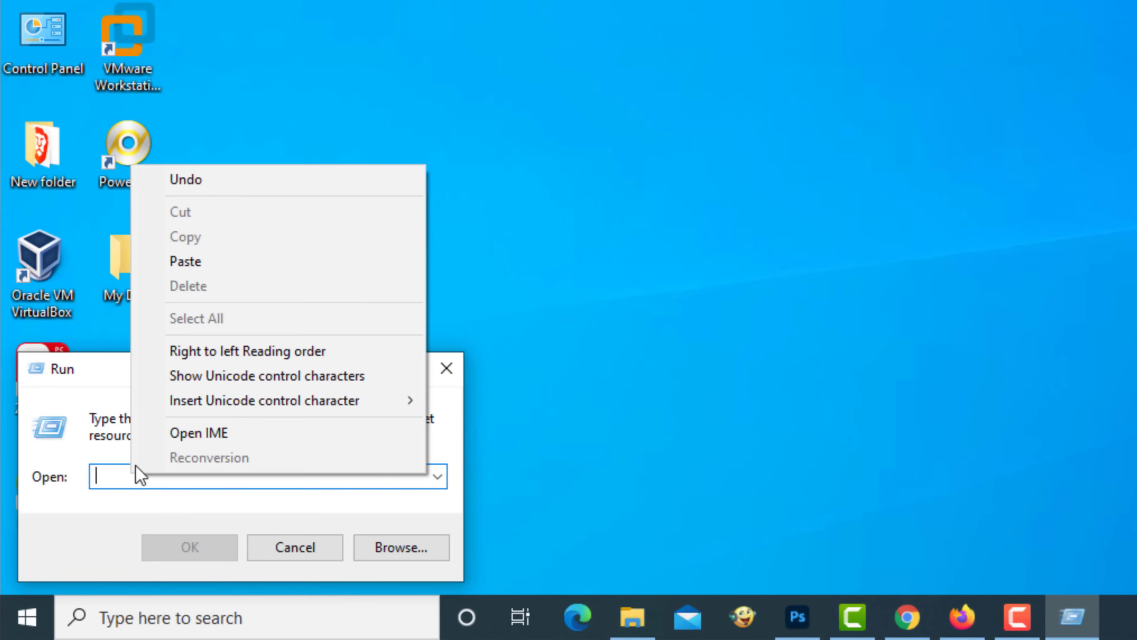
click(185, 262)
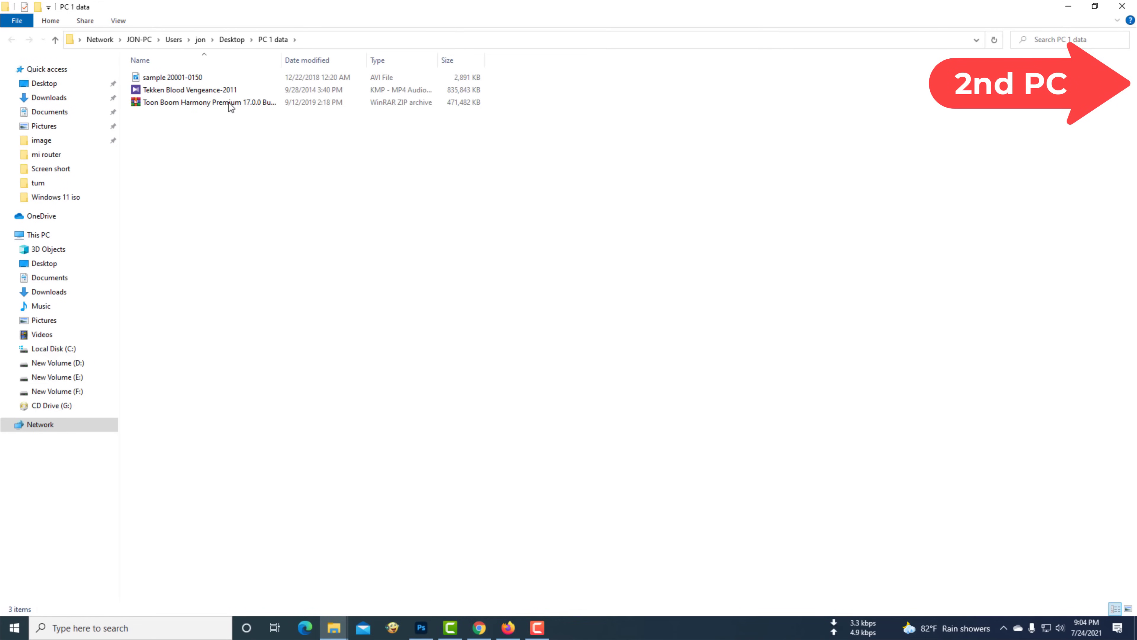
mouse_move(288, 174)
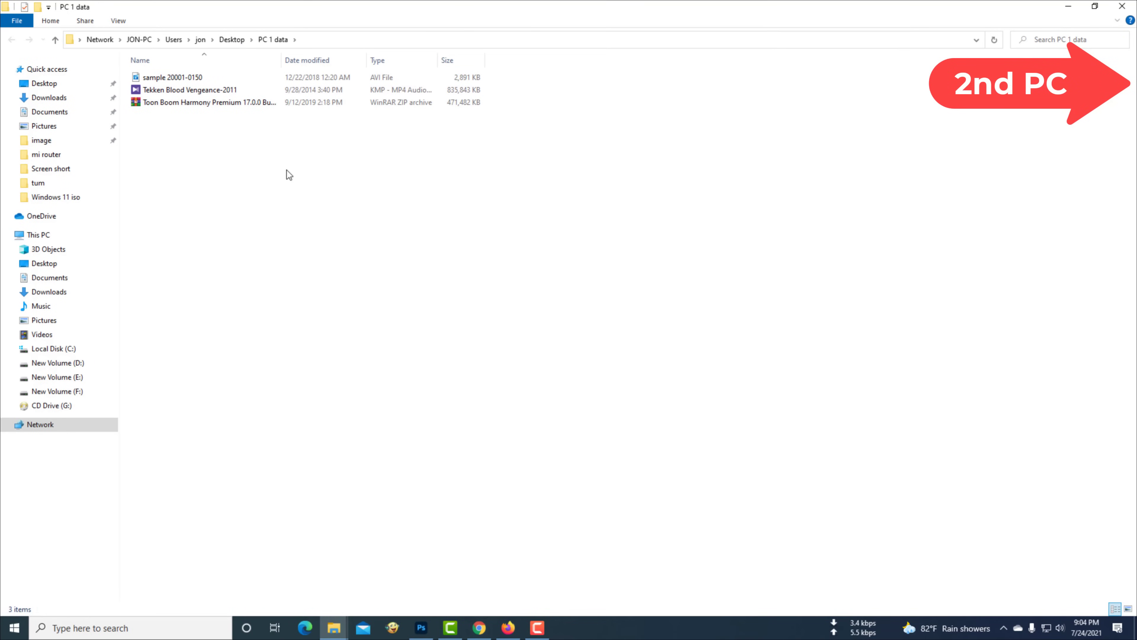
click(56, 391)
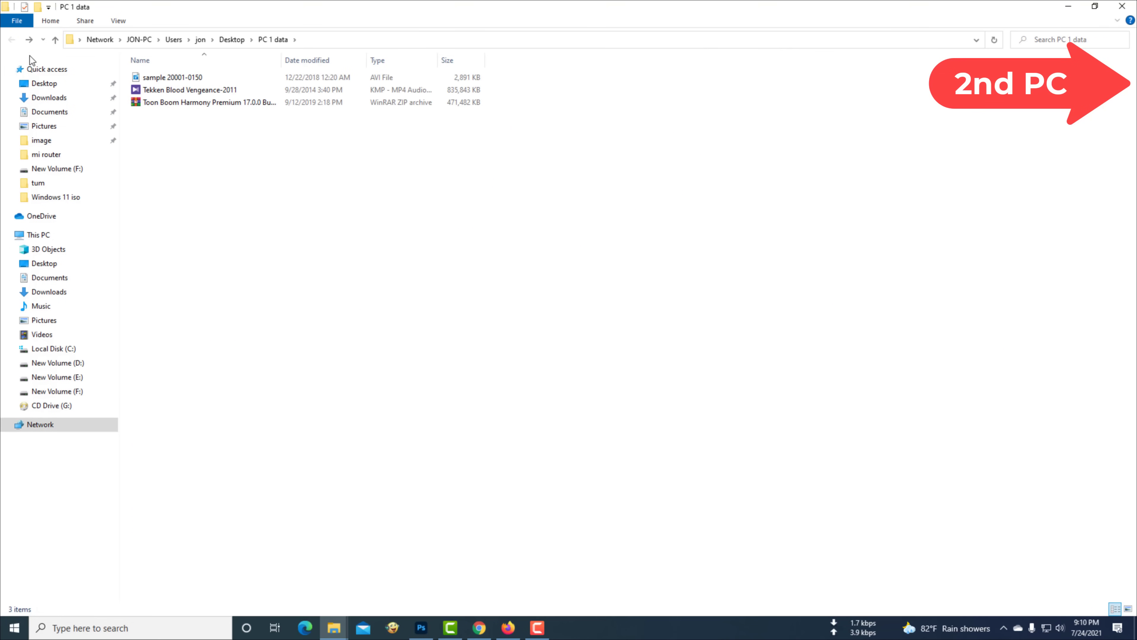
- Open the sample 20001-0150 video from the shared folder
click(171, 77)
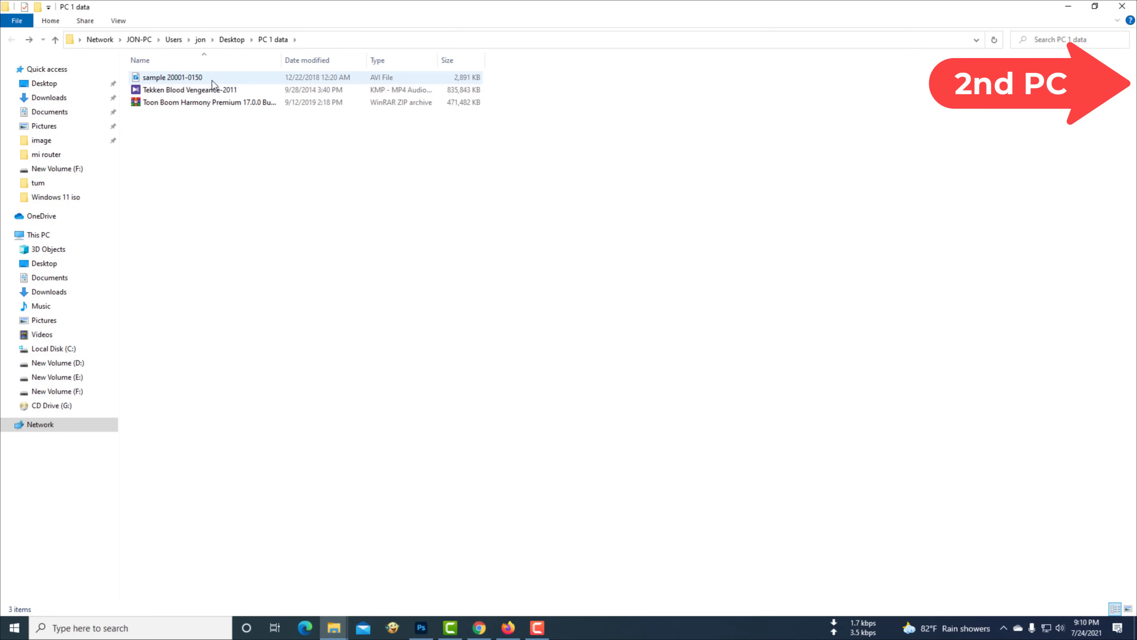
double_click(170, 77)
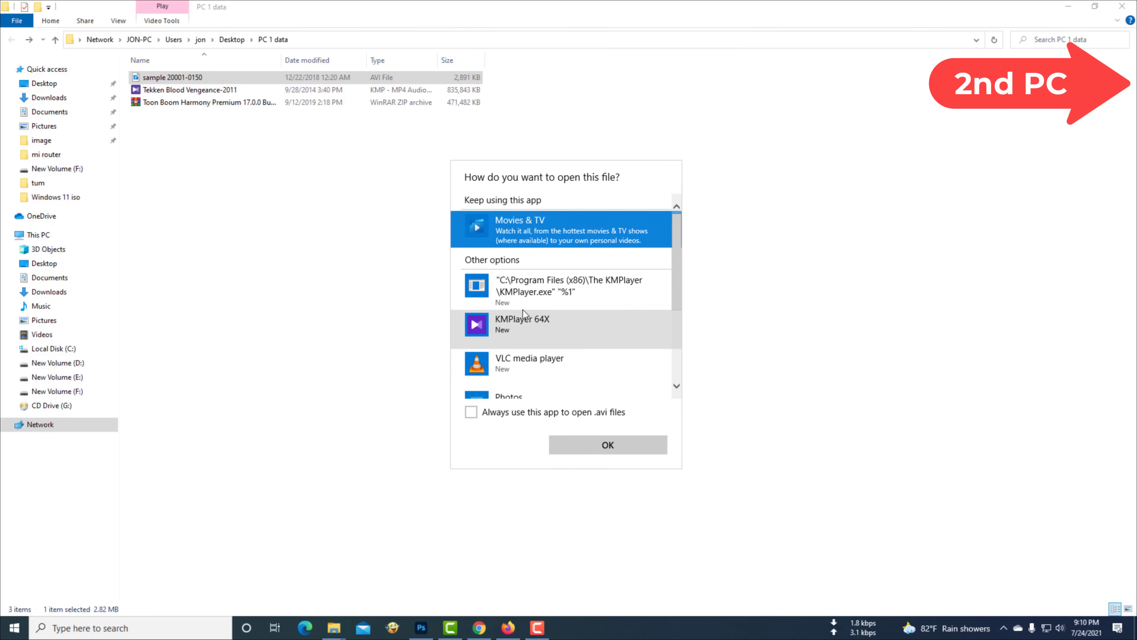